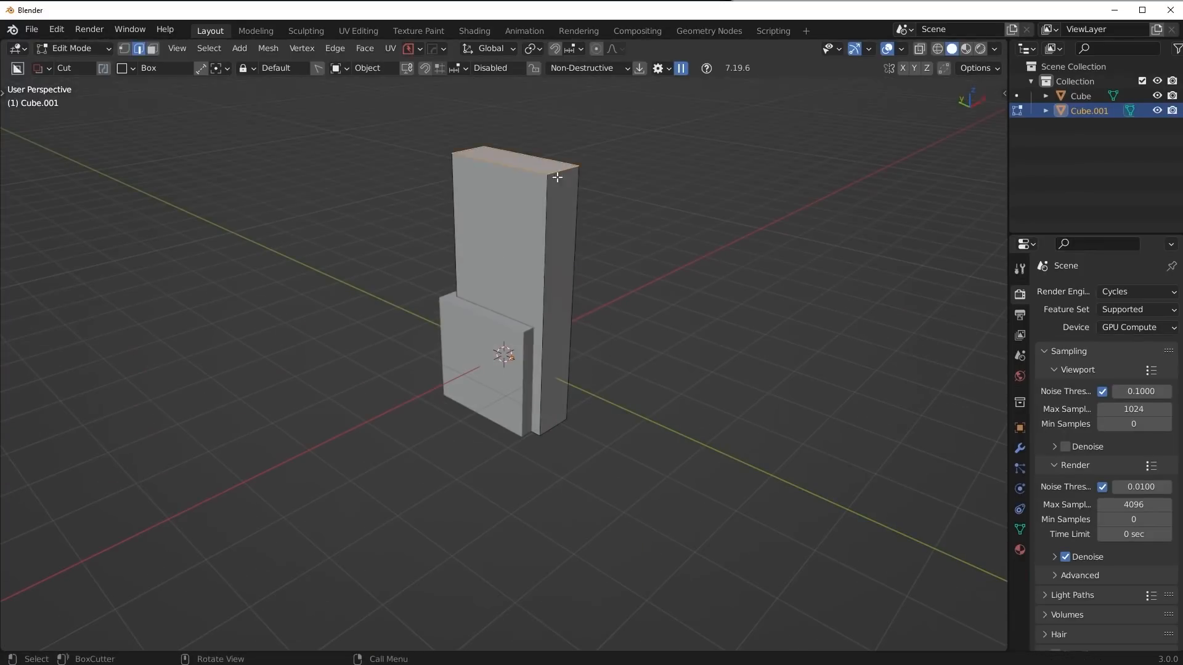
# - Slant the tall block's top edge and add a bevelled ridge bar along the sloped face
pyautogui.moveTo(557, 177); pyautogui.dragTo(616, 332)
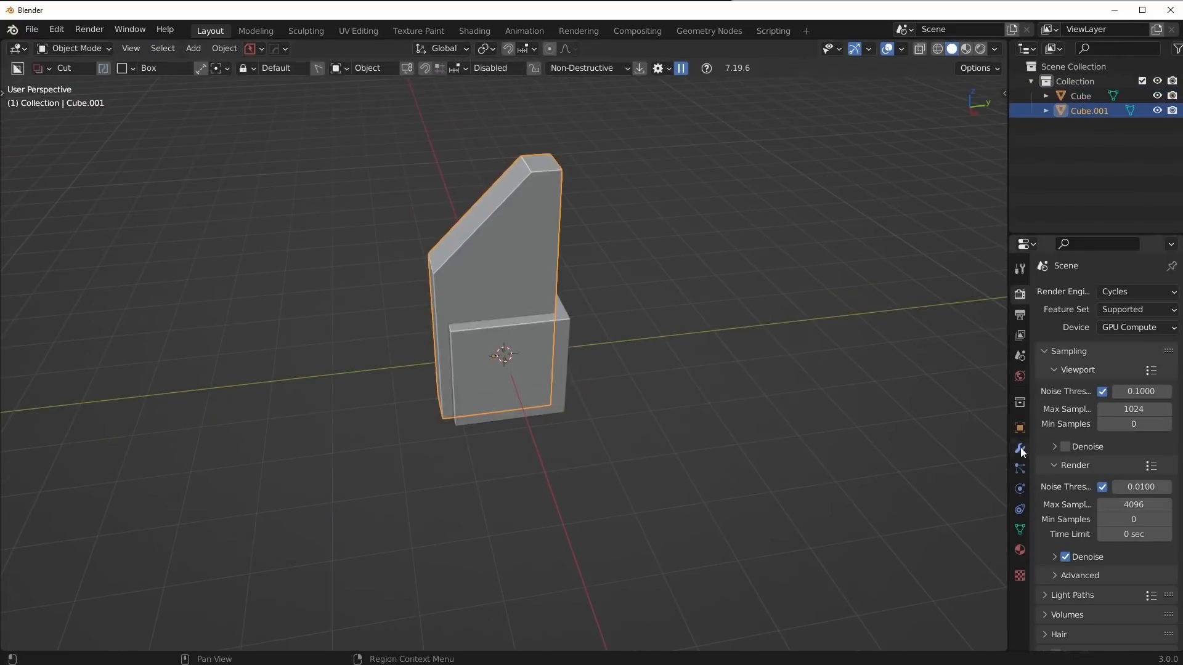
pyautogui.press('Tab')
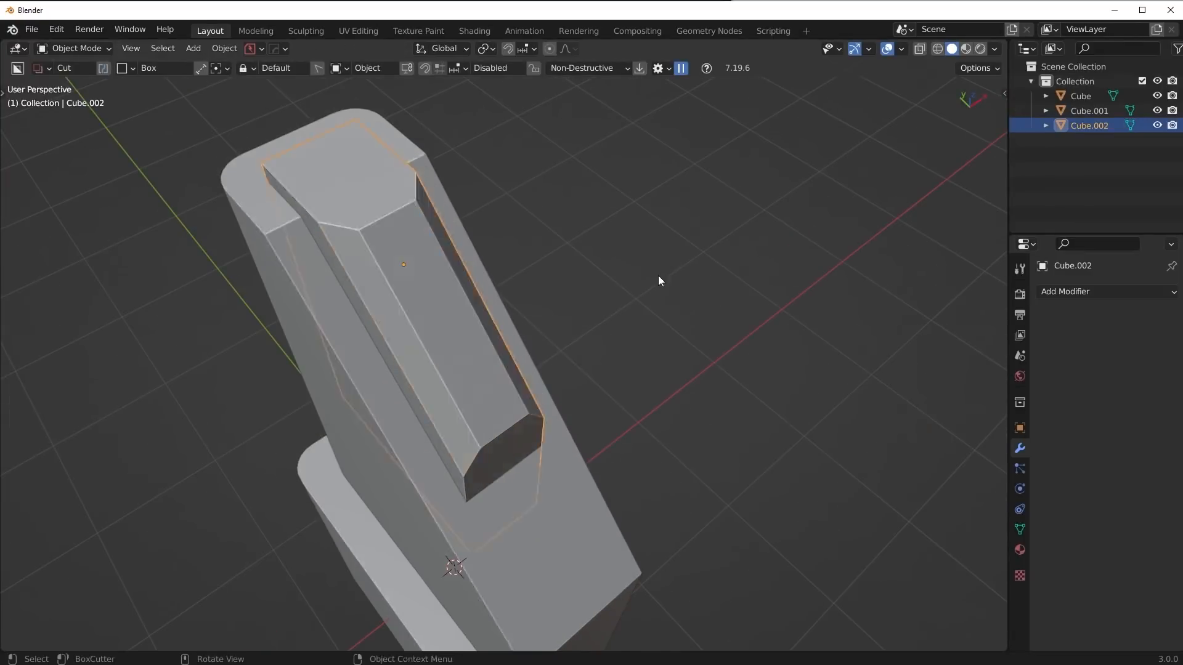
# - Bevel the slanted back edge and move the original Cube into the Cutters collection
pyautogui.press('Tab')
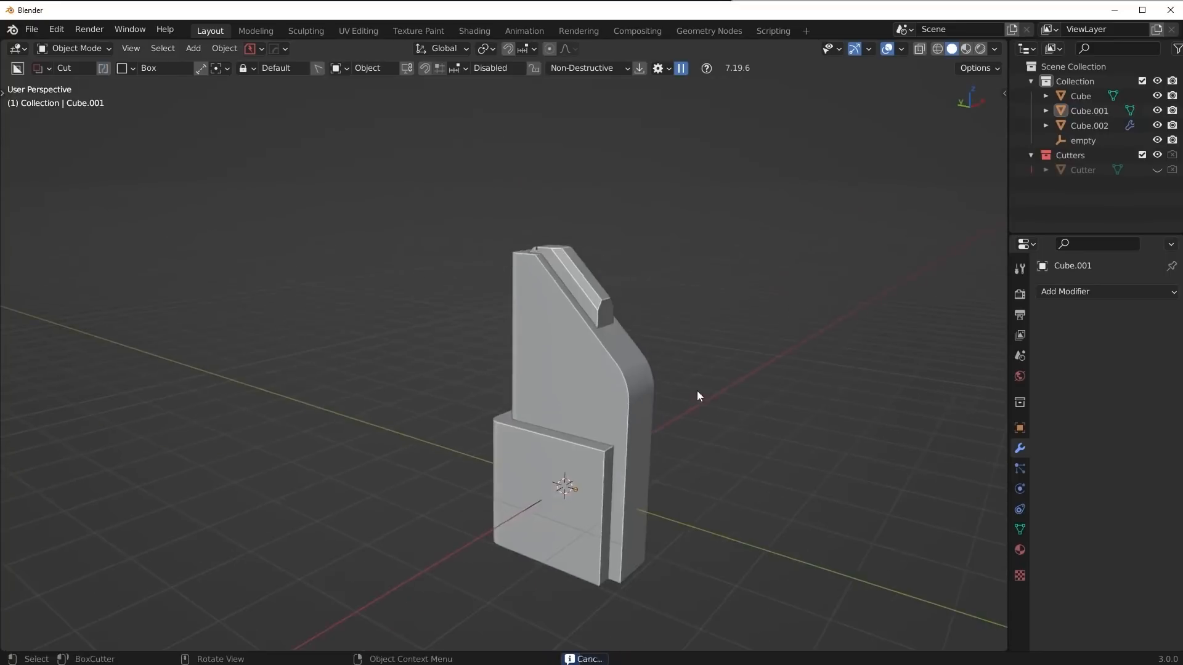
pyautogui.click(566, 488)
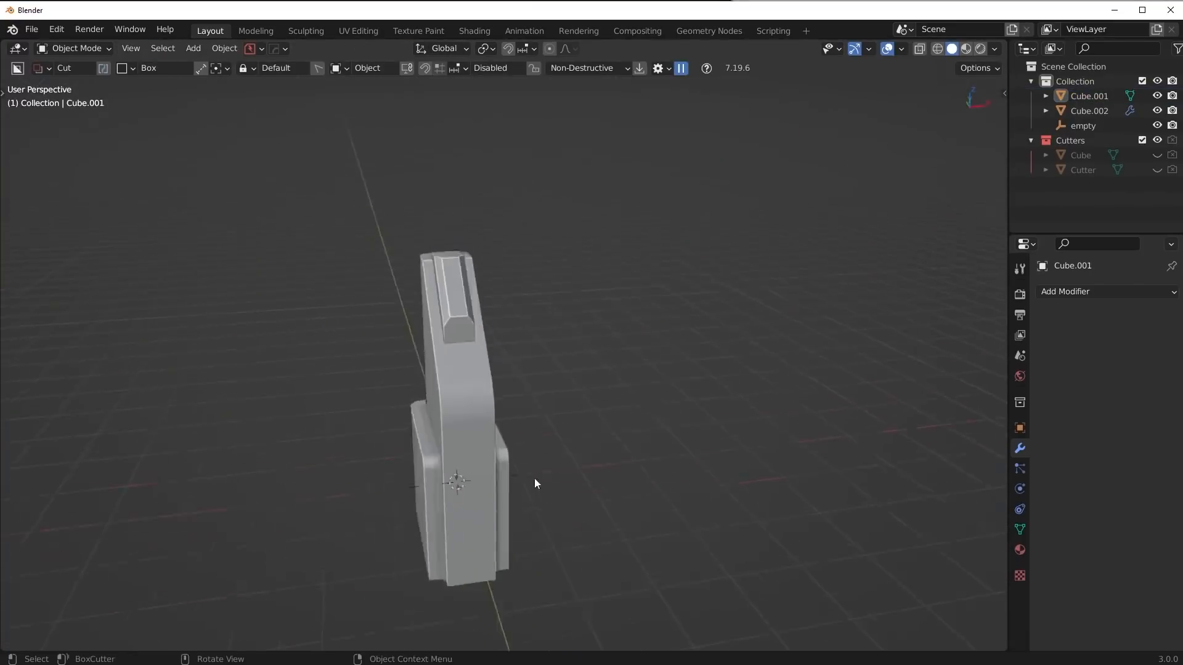
# - Cut grooves and notches into the block, mirror it across empty.001, and add a Bevel modifier
pyautogui.press('7')
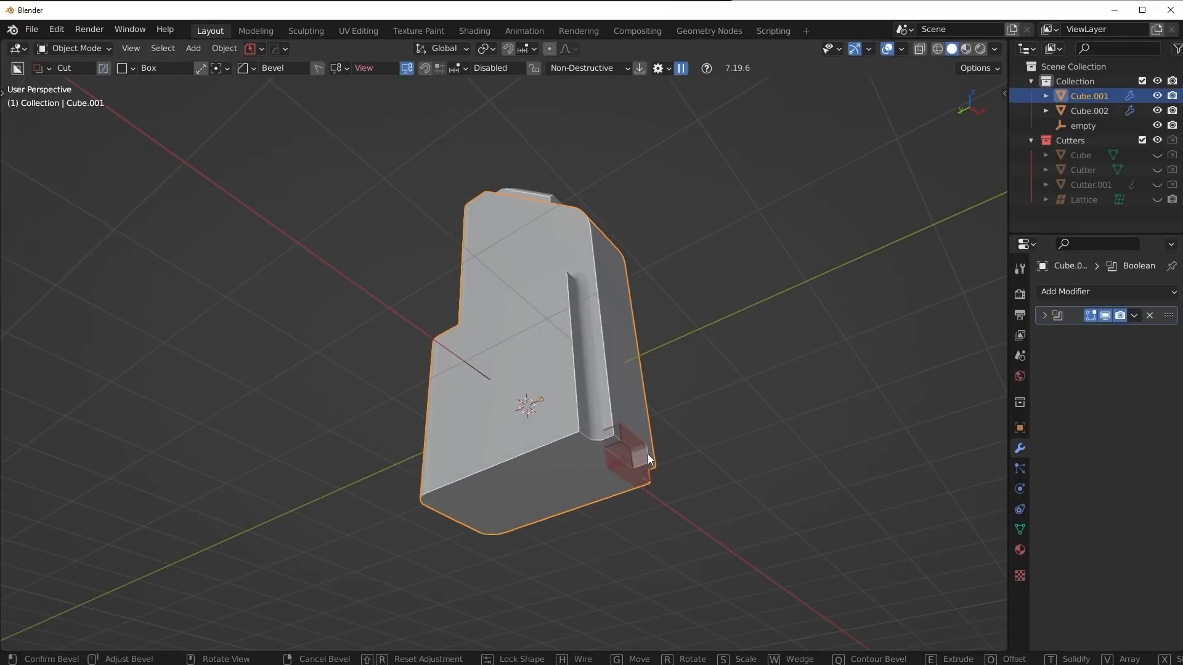
pyautogui.press('1')
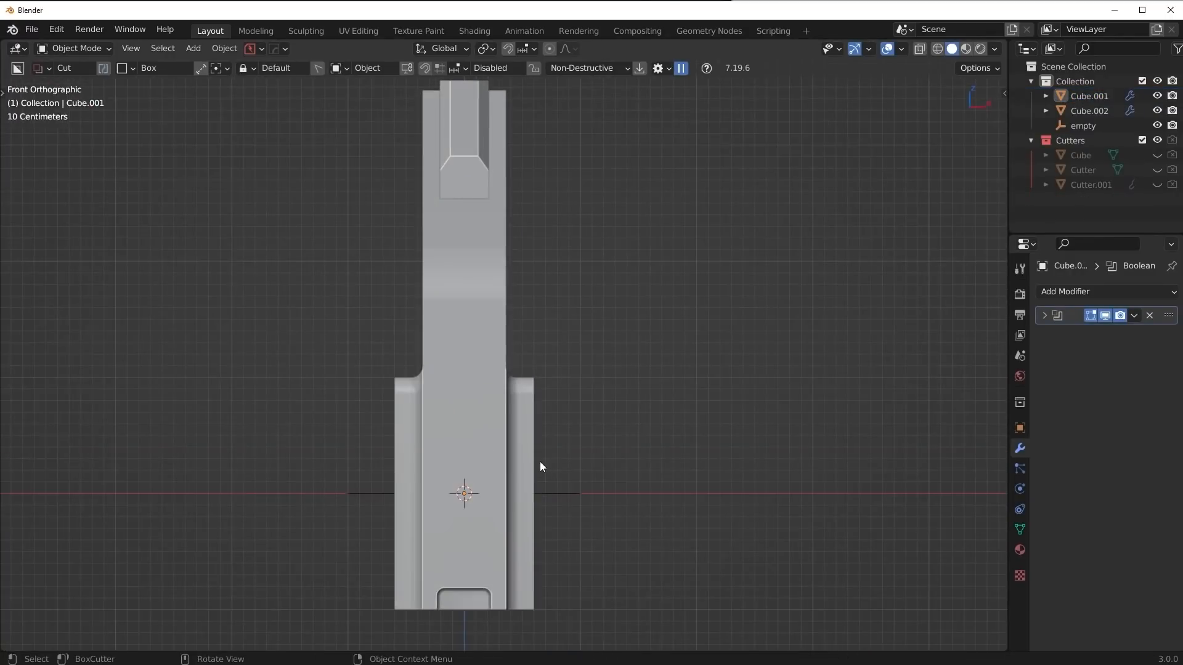
pyautogui.press('Tab')
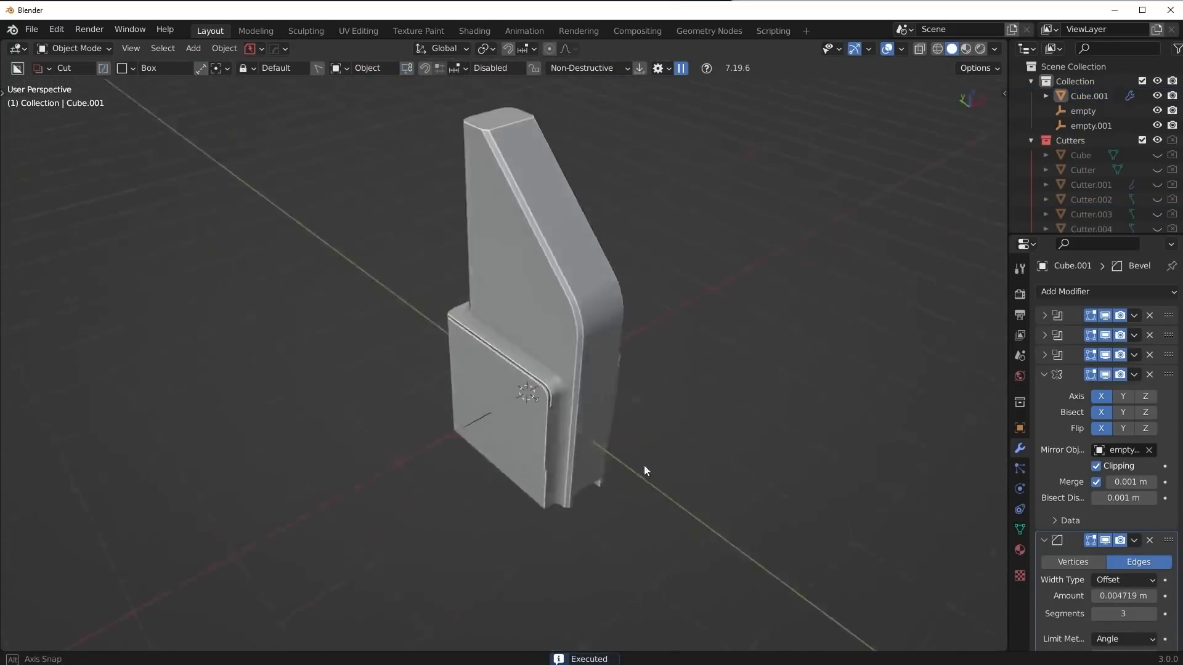
# - Shrink/Fatten the side faces, then duplicate and separate them into a rounded panel object
pyautogui.press('Tab')
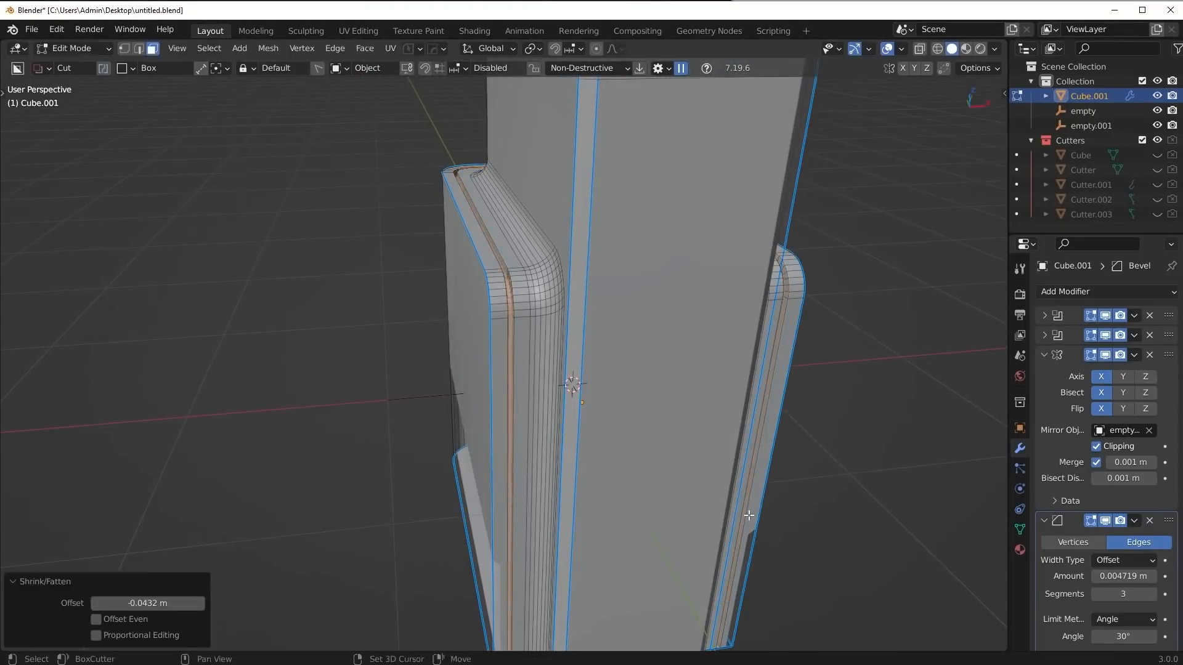
pyautogui.press('Tab')
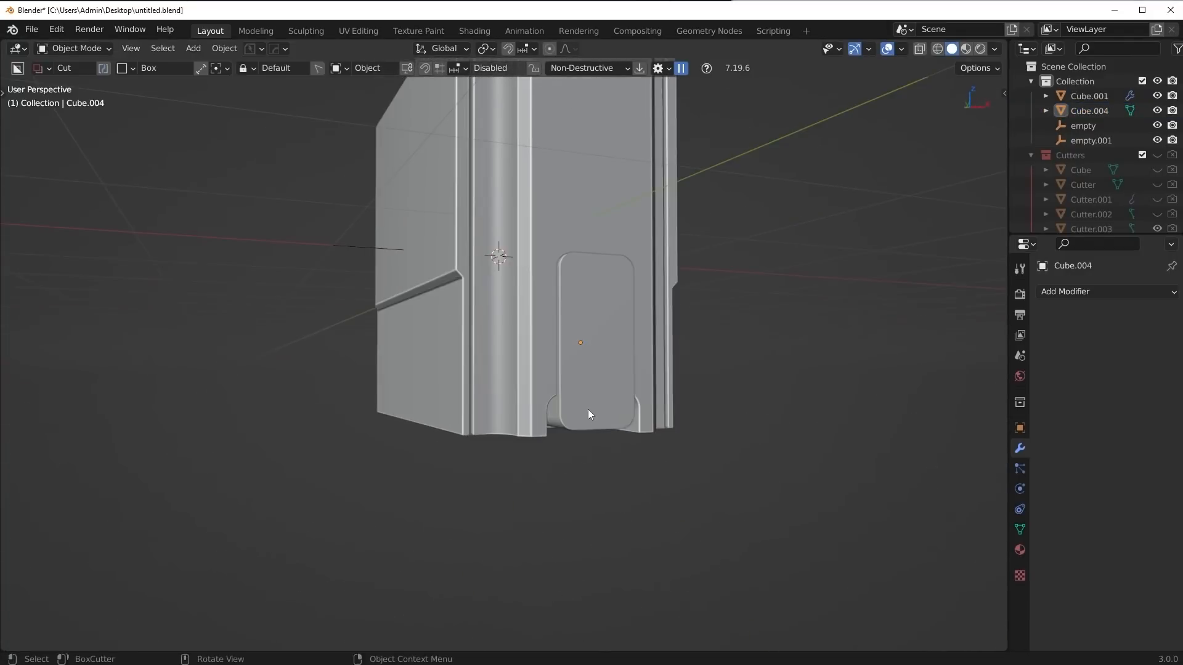
# - Add an edge loop, then cut a long rounded slot and extra boolean cuts into the block
pyautogui.press('KP_1')
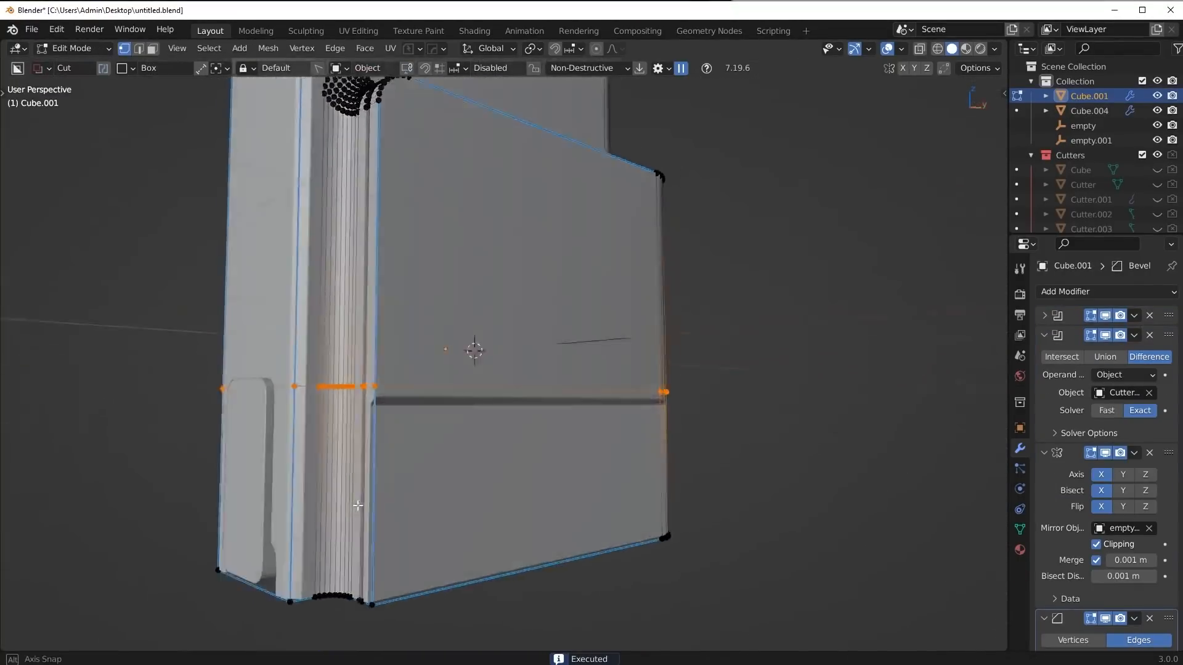
pyautogui.press('Tab')
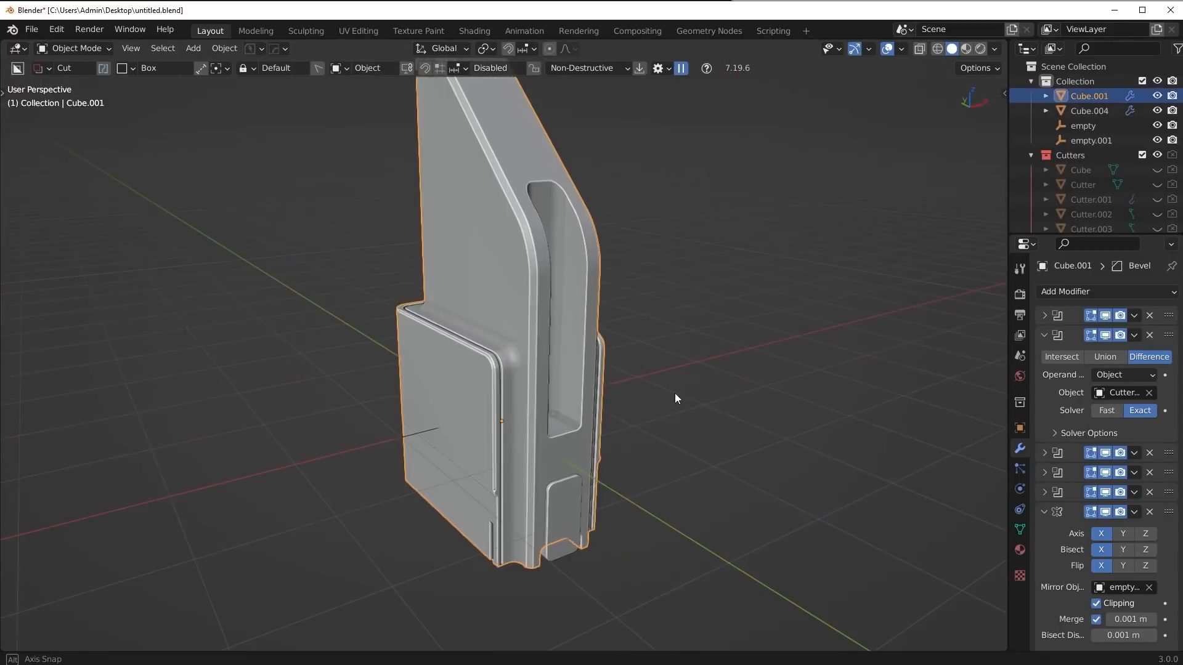
# - Extrude a BoxCutter cutter into a rounded L-shaped lower-front recess and apply a modifier
pyautogui.moveTo(675, 398); pyautogui.dragTo(639, 494)
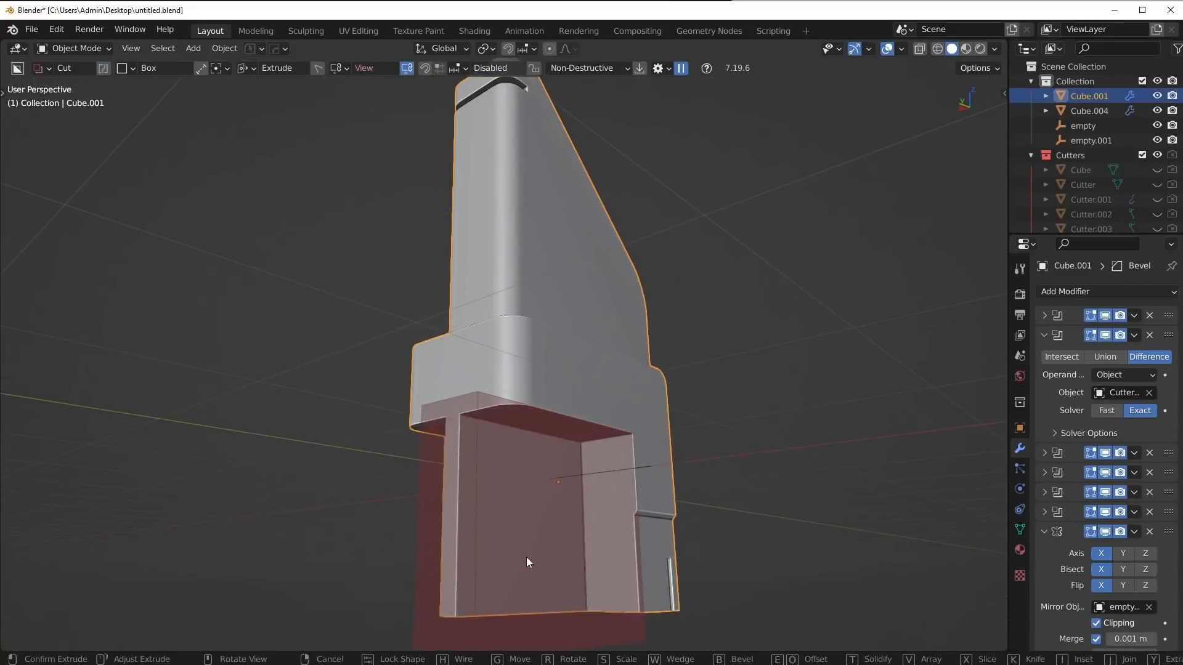
pyautogui.press('b')
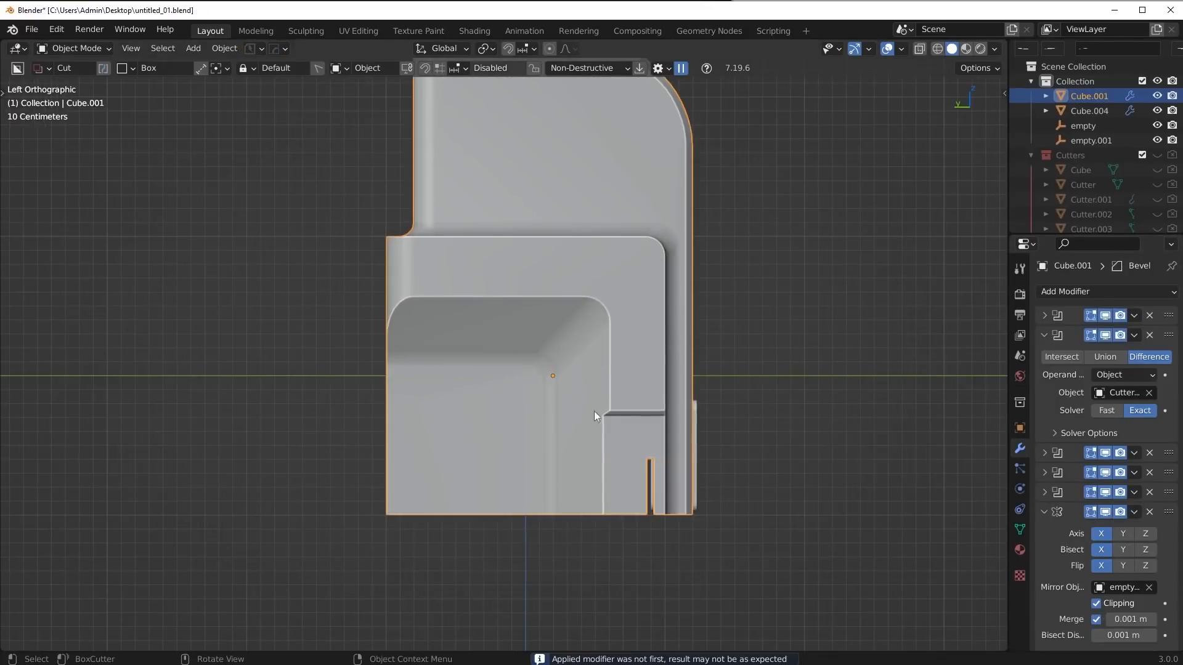
# - Mark the recess edges sharp with HardOps and apply the booleans, leaving two modifiers
pyautogui.press('Tab')
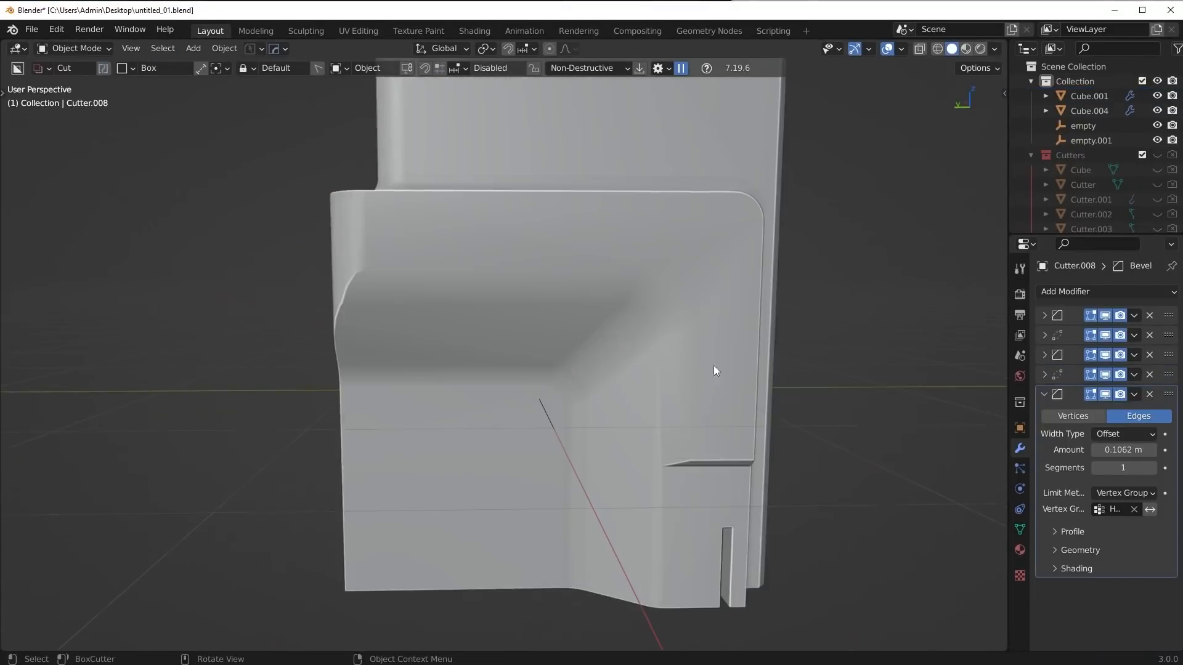
pyautogui.click(1089, 96)
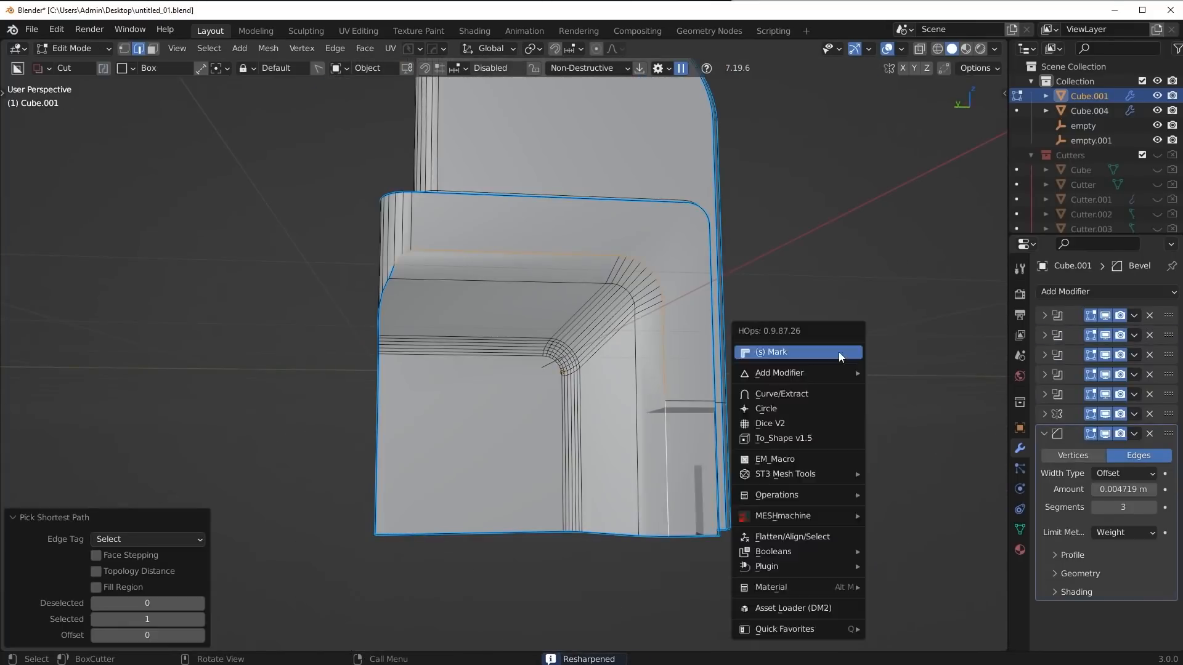
pyautogui.click(770, 351)
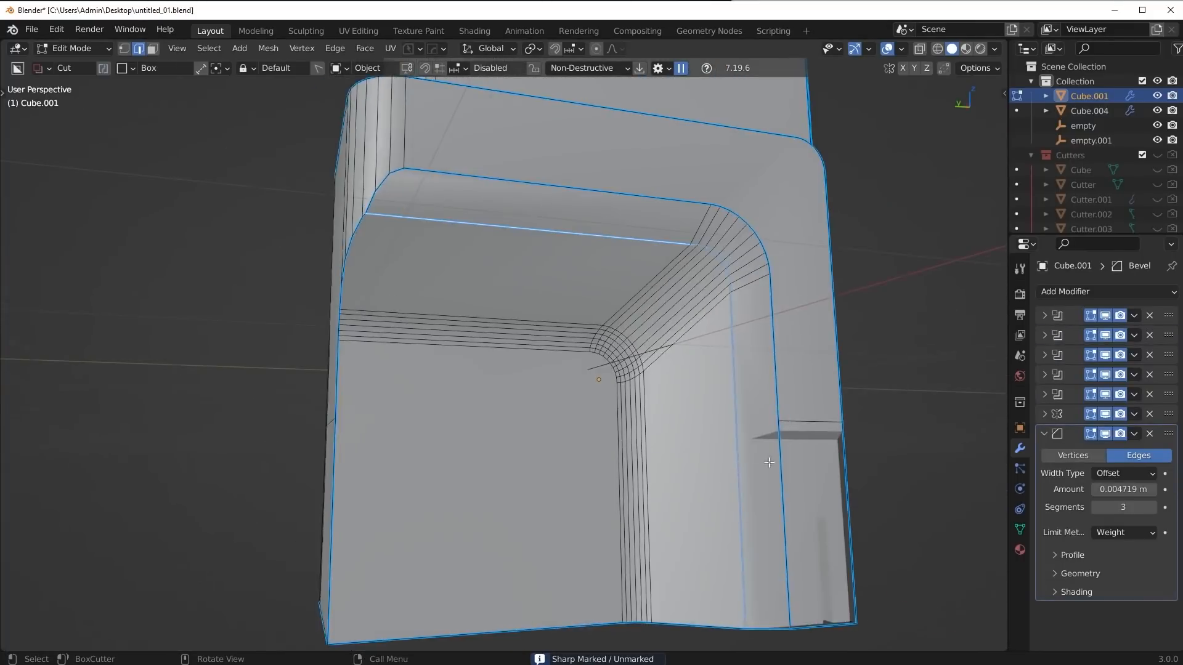
pyautogui.press('Tab')
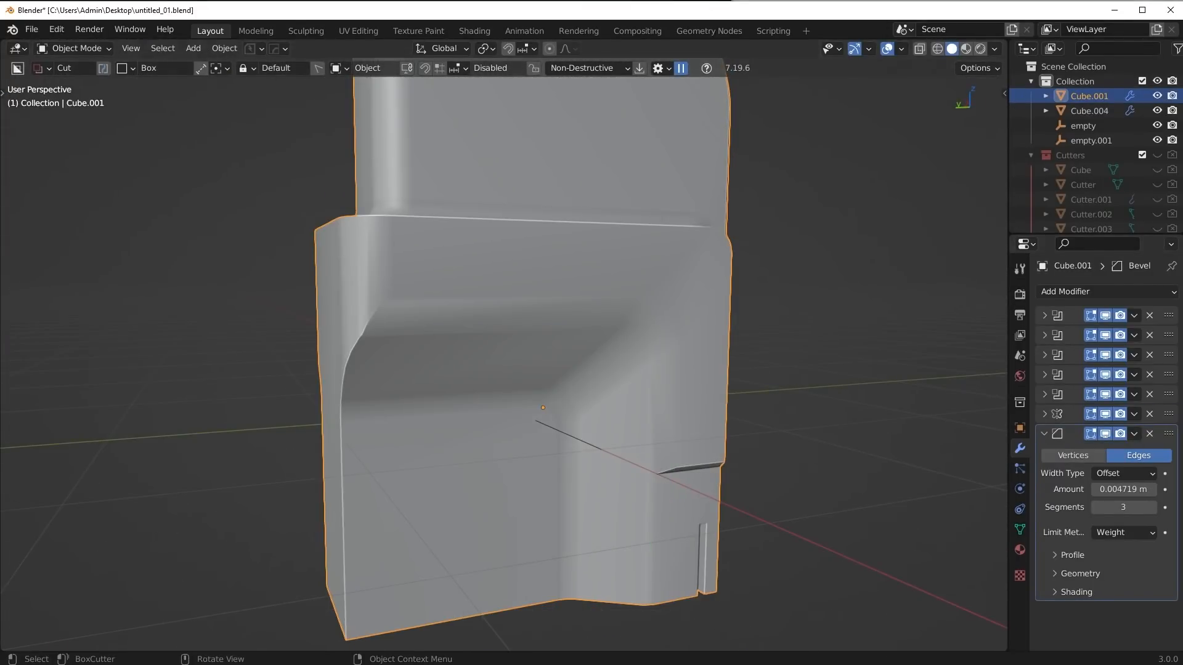
pyautogui.press('Tab')
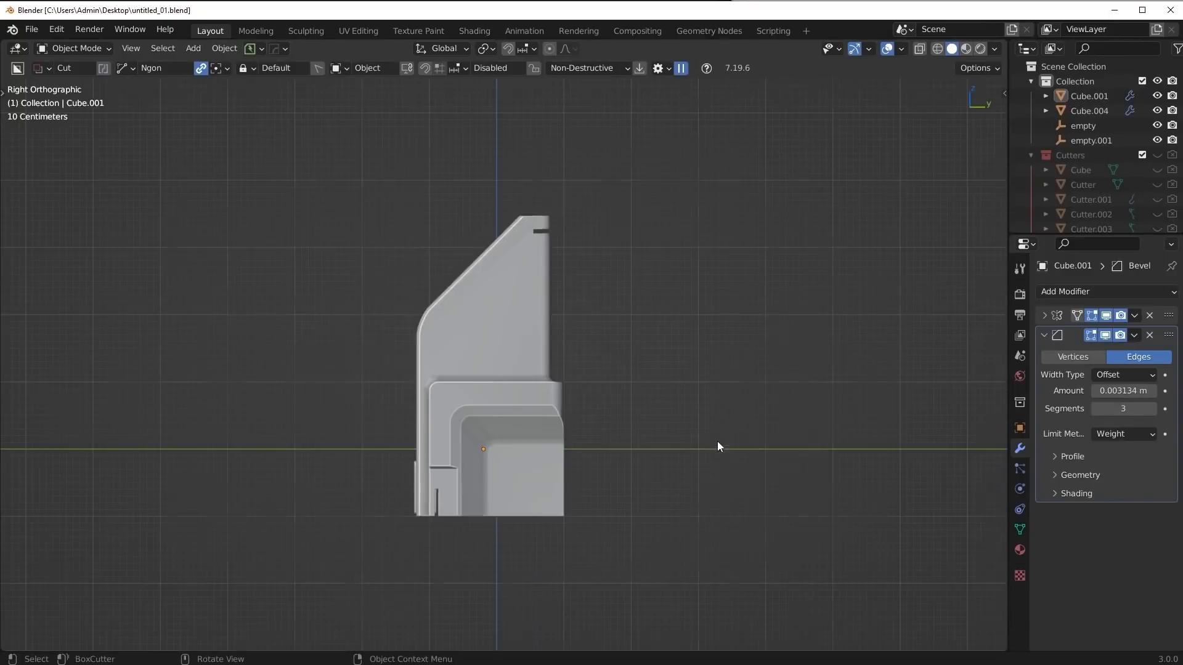
# - Chamfer the lower front corner, cut a diagonal slot beside it, and mark its edges sharp
pyautogui.moveTo(716, 446); pyautogui.dragTo(611, 495)
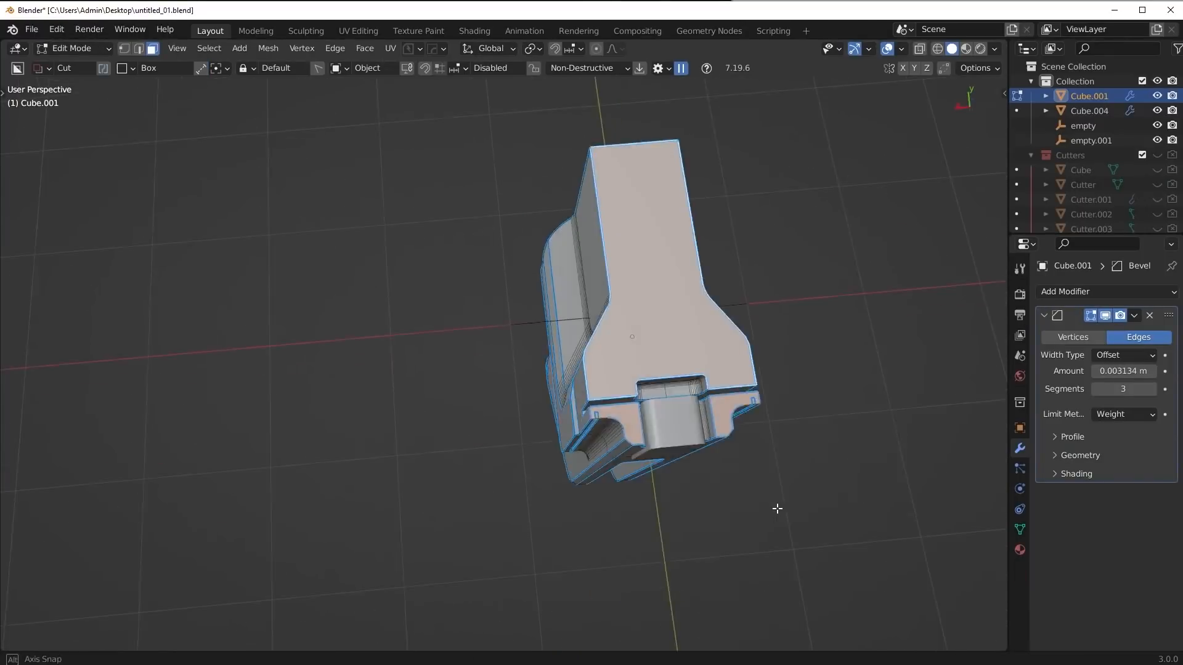
pyautogui.press('3')
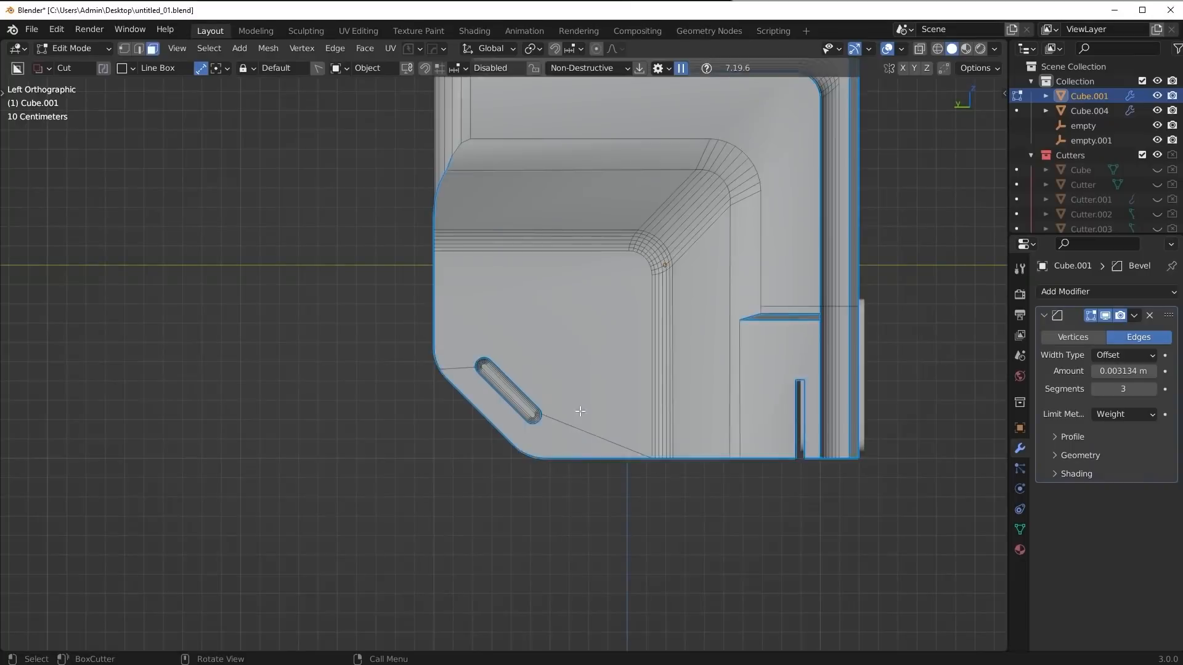
pyautogui.press('g')
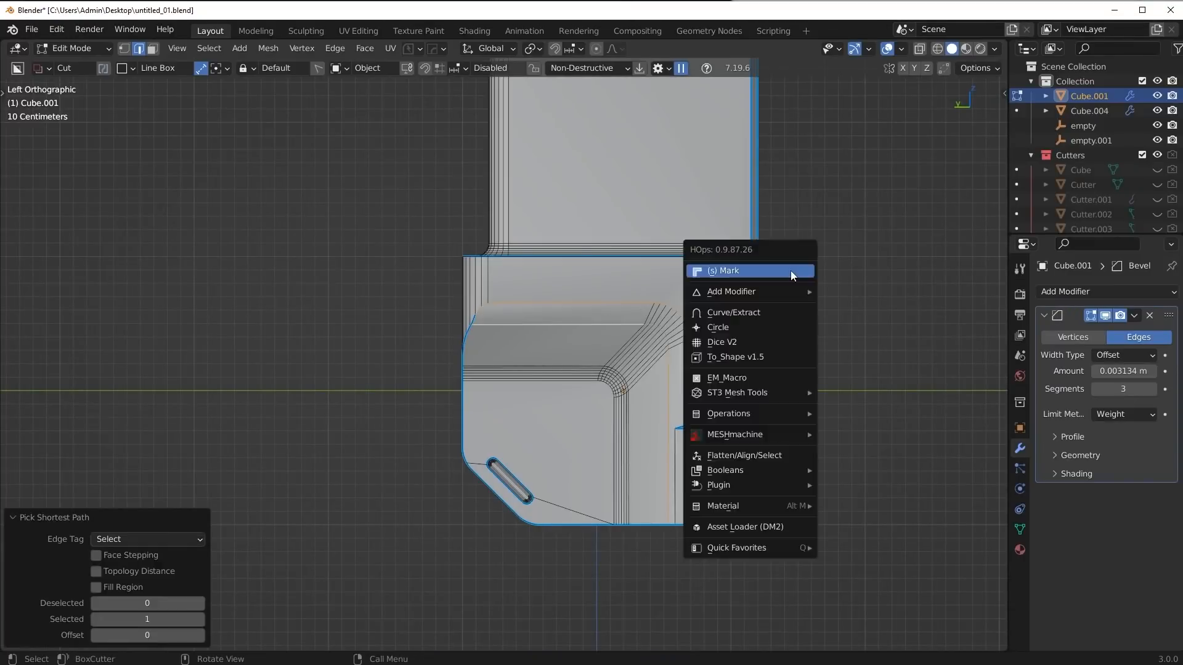
pyautogui.click(725, 271)
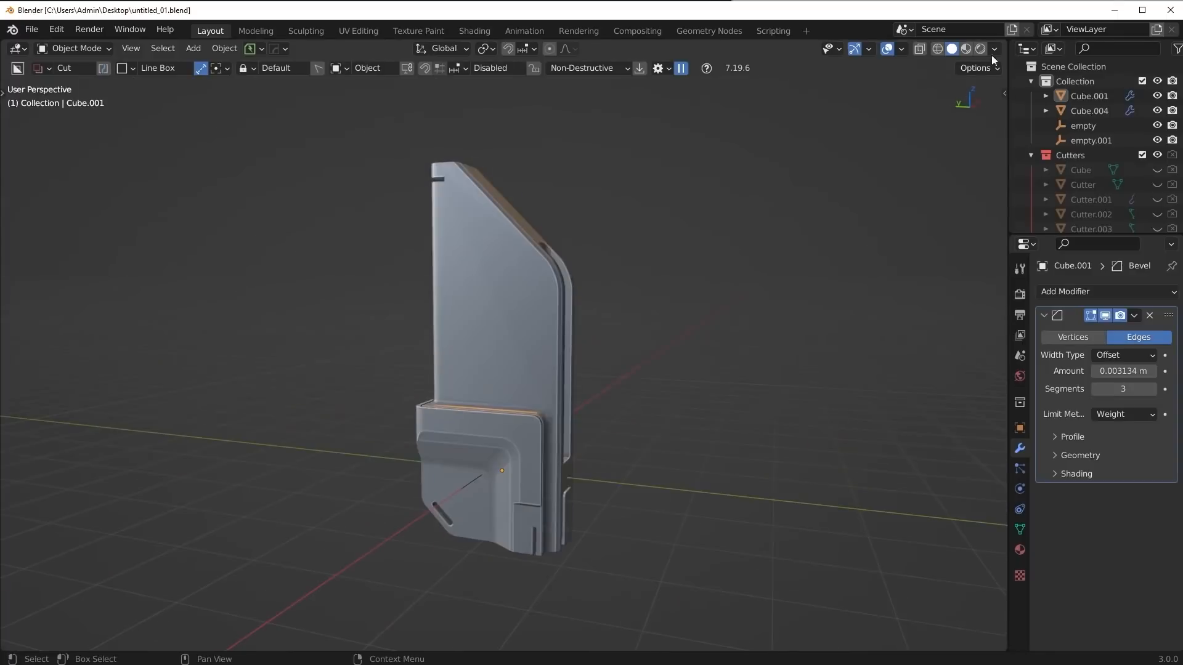
pyautogui.press('KP_3')
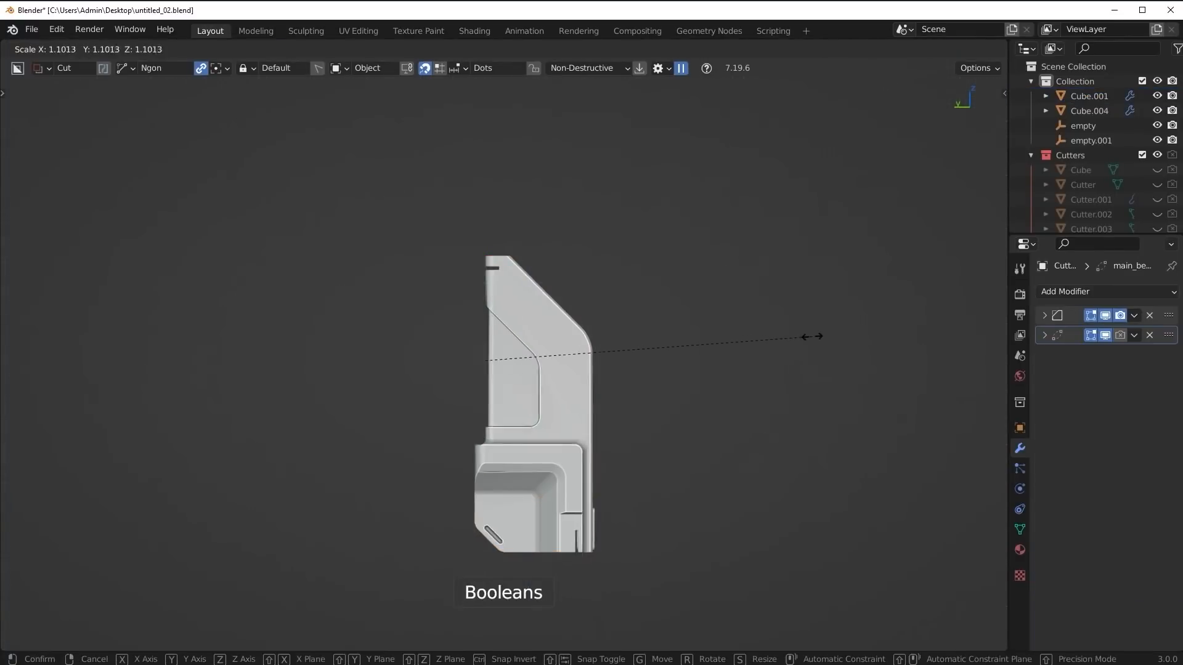
# - Scale a box cutter, mirror it across a new empty, and cut the paired narrow slots
pyautogui.click(762, 390)
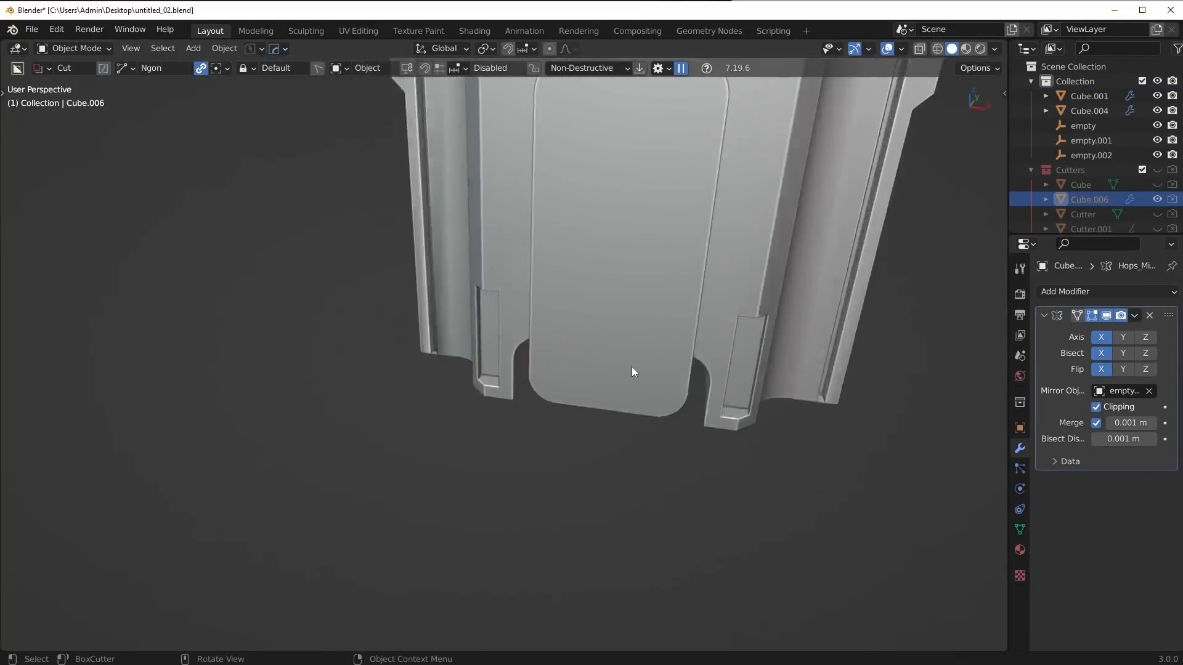
# - Inspect the new slots and re-sharpen the main block's edges with HOps CSharpen
pyautogui.moveTo(632, 370); pyautogui.dragTo(694, 521)
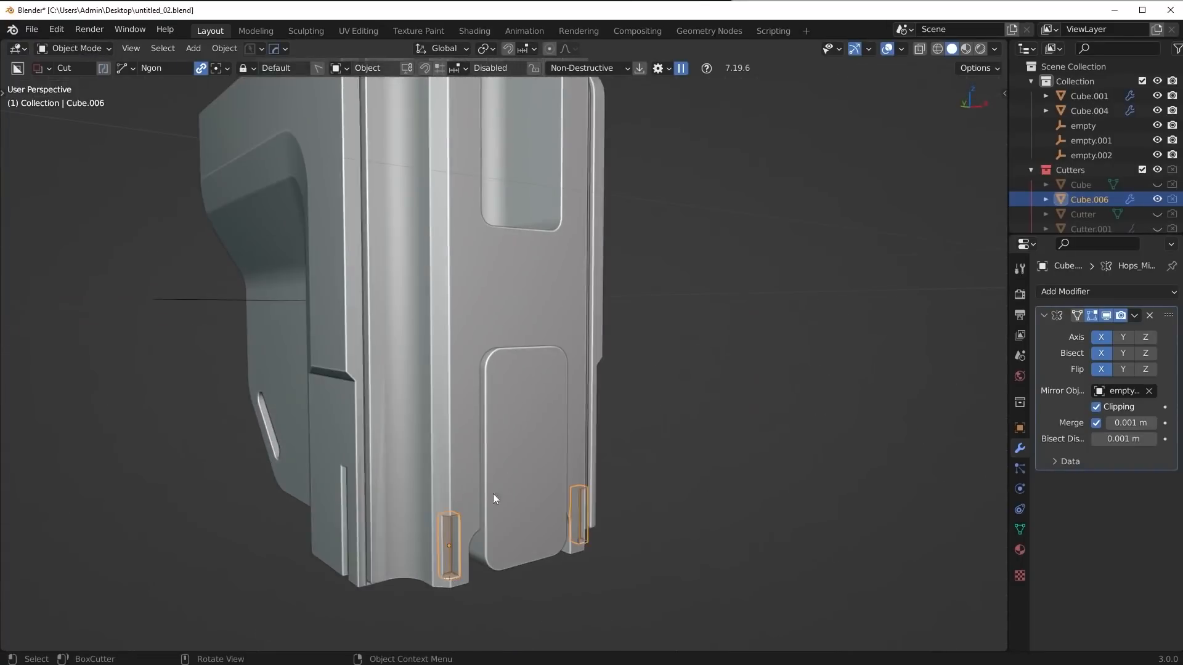
pyautogui.press('Tab')
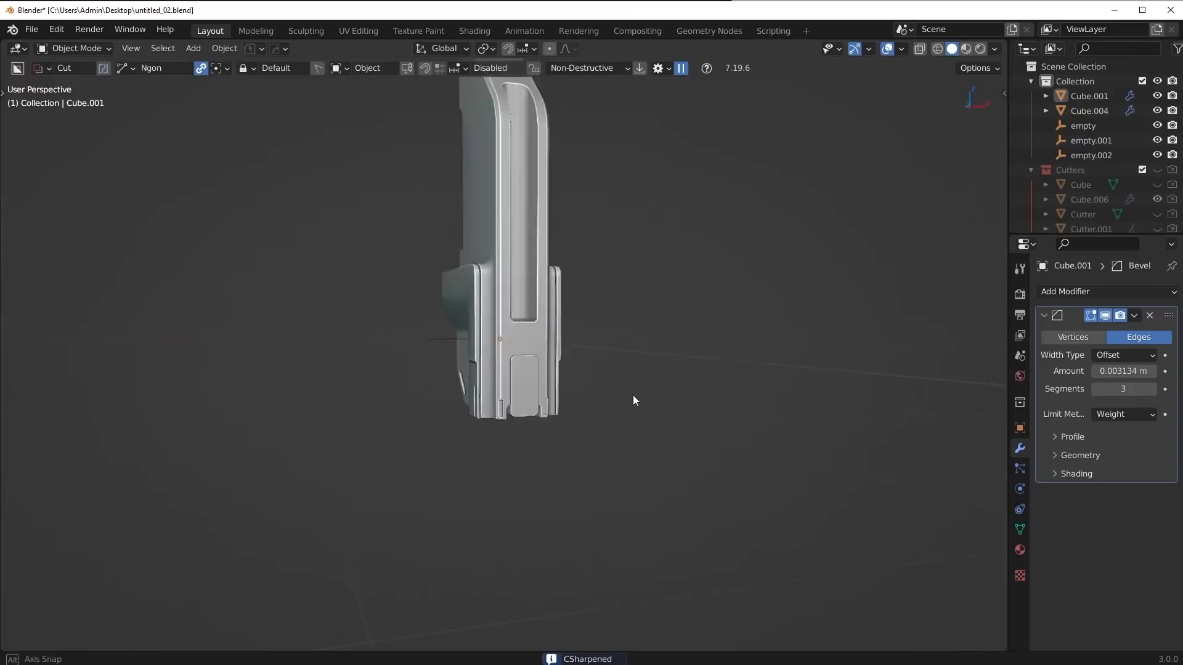
# - Limit the block's bevel by a 30° angle and add a flat slab stretched along X
pyautogui.press('KP_1')
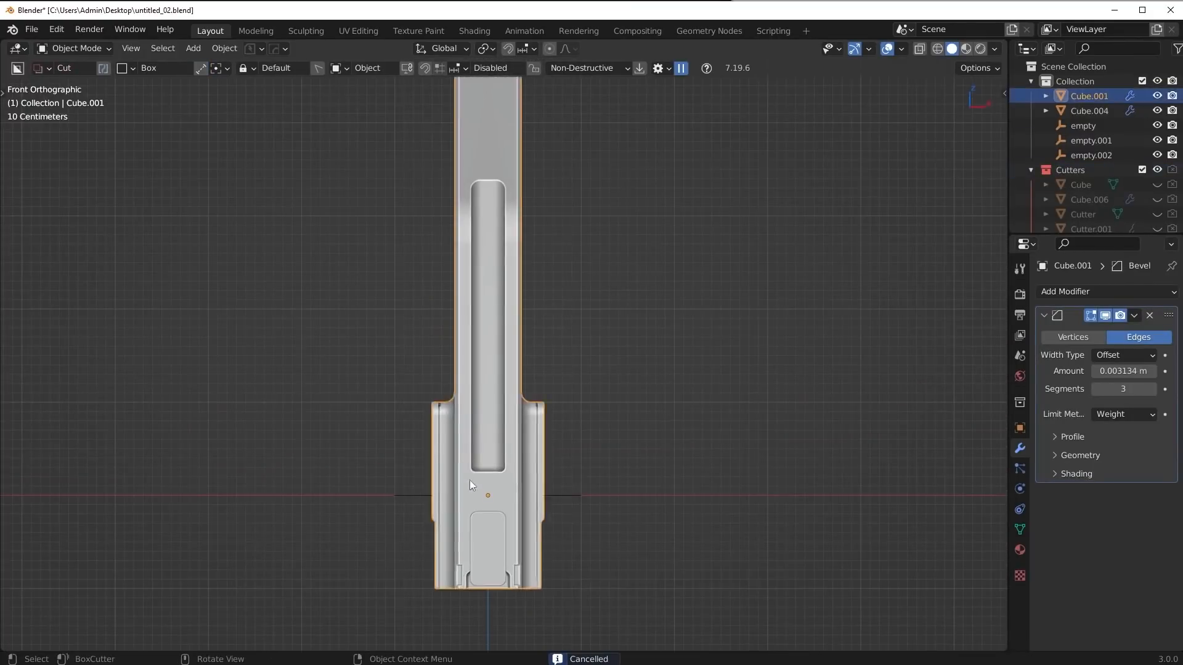
pyautogui.click(1122, 414)
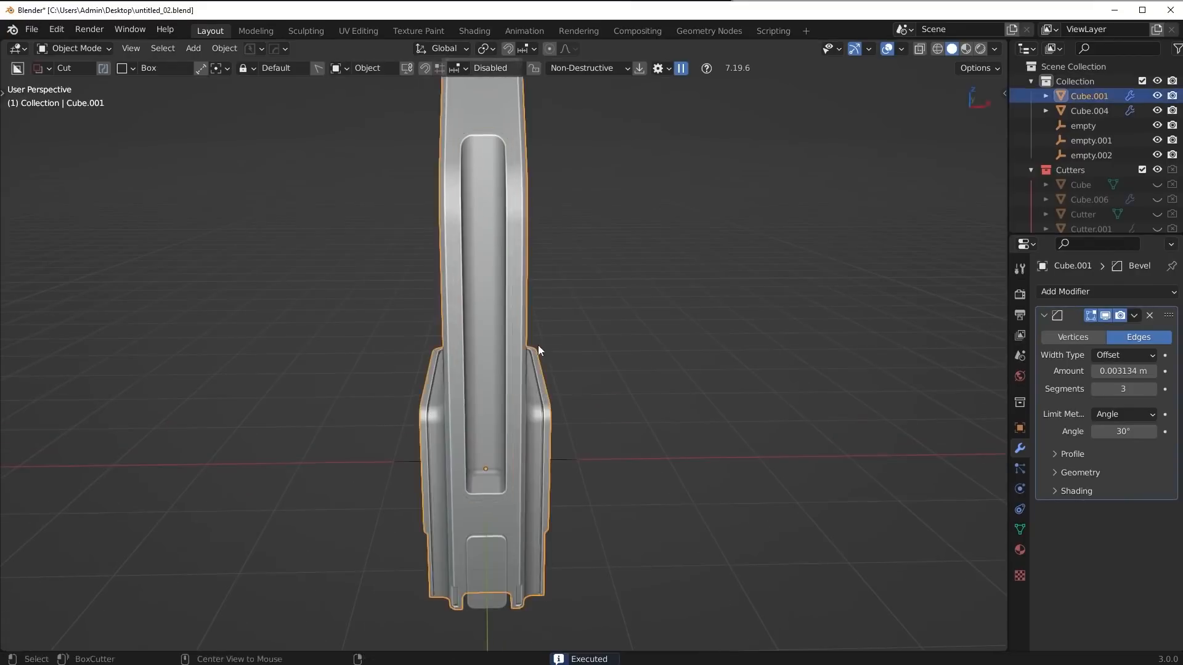
pyautogui.press('Tab')
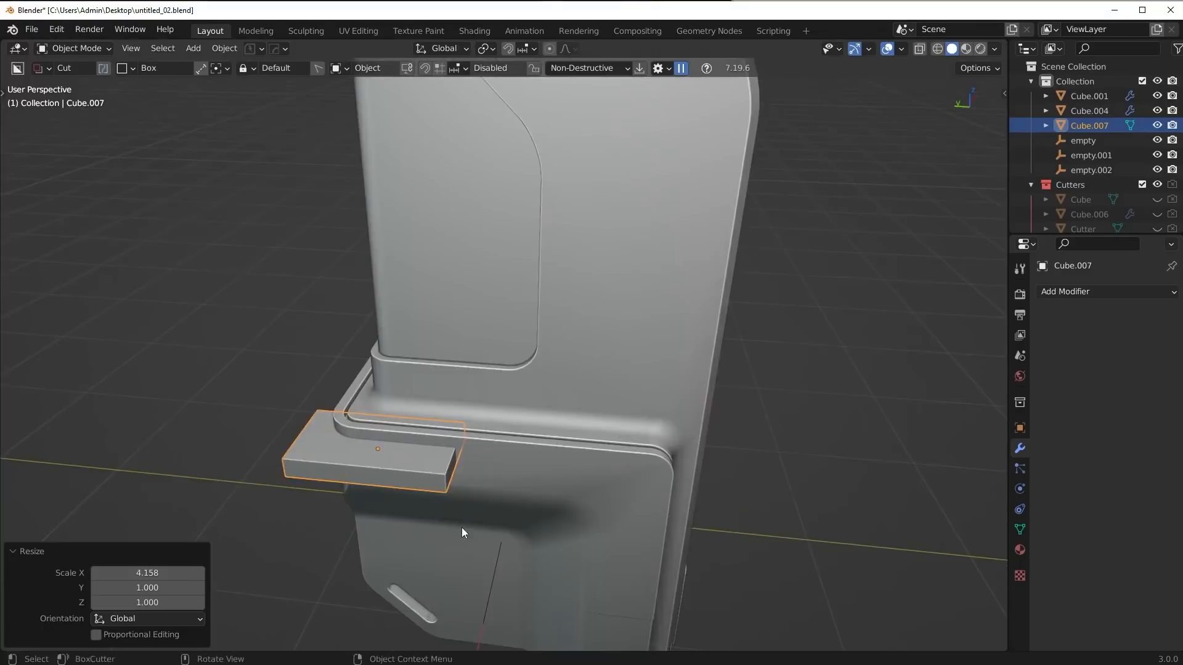
# - Extrude the slab around the corner, mirror it, and sharpen its edges with SSharpen
pyautogui.press('Tab')
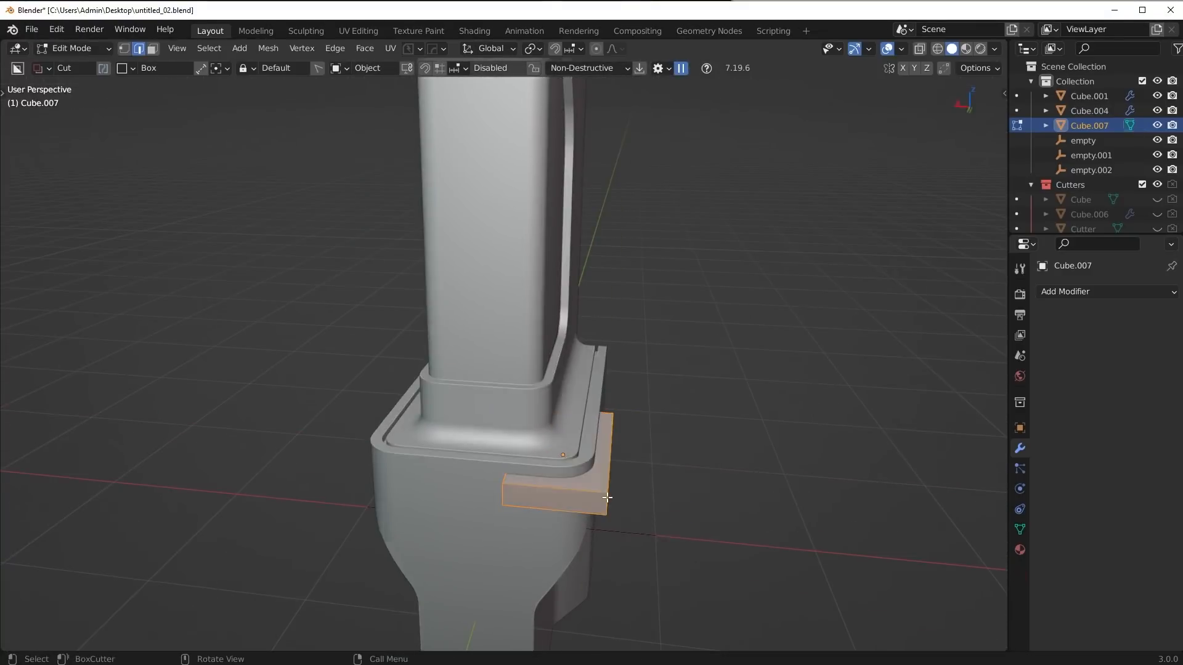
pyautogui.press('Tab')
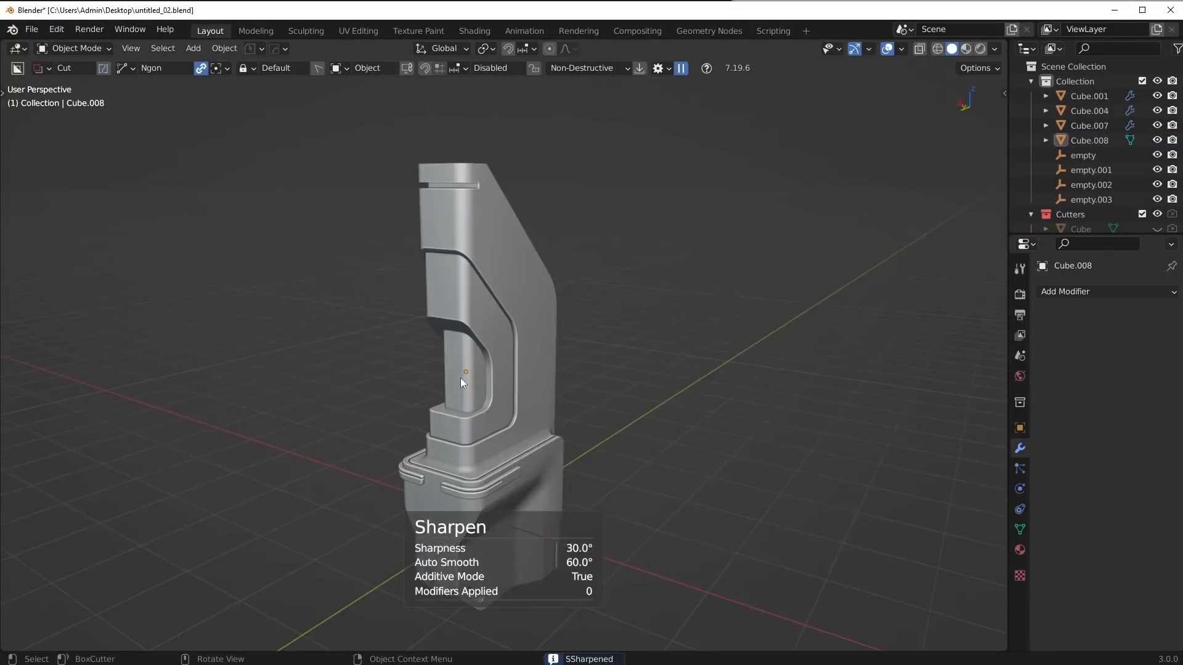
# - Try a 17° bevel angle on Cube.001, orbit to inspect, then limit the bevel by weight
pyautogui.press('ctrl+s')
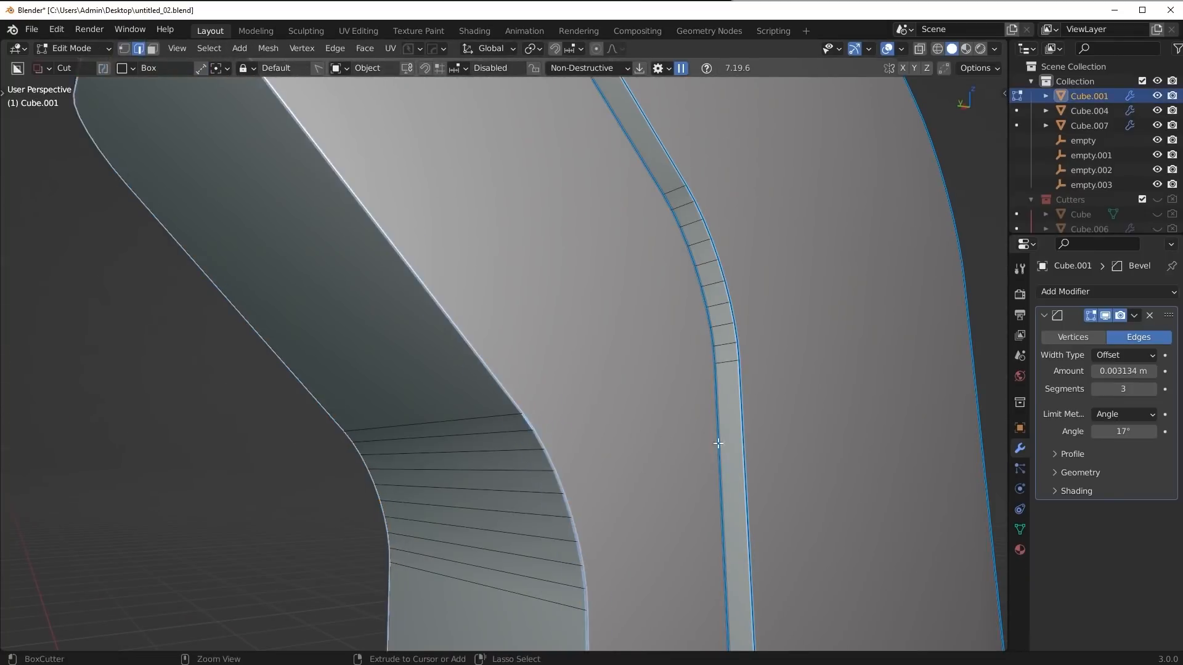
pyautogui.press('Tab')
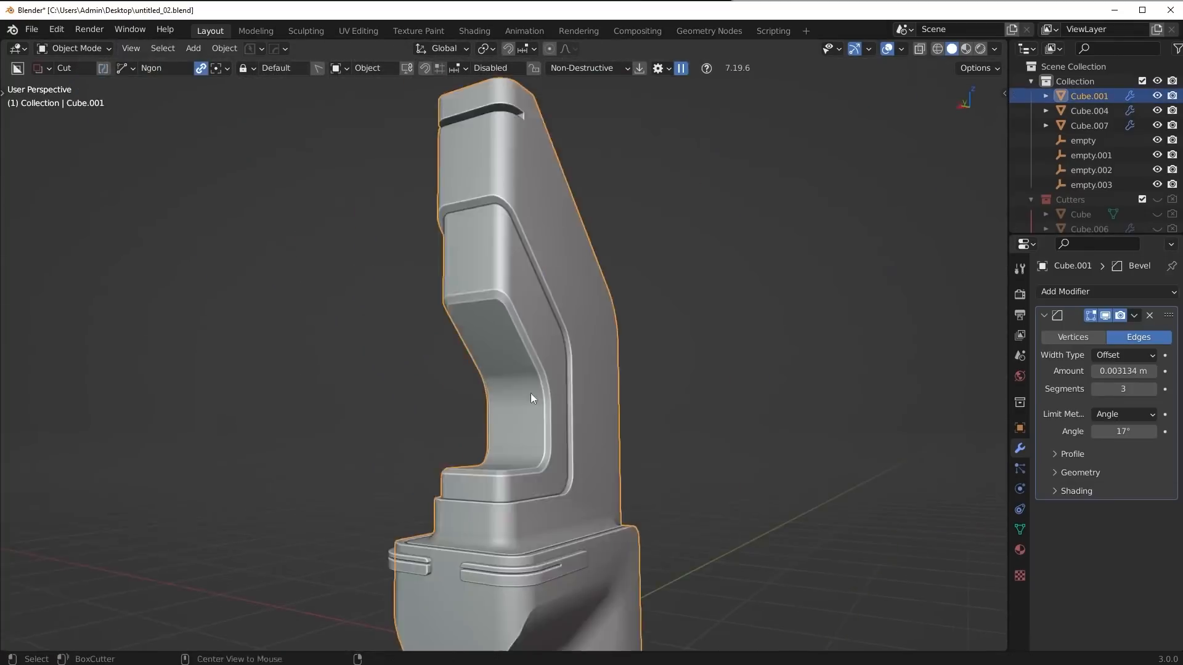
pyautogui.moveTo(531, 399); pyautogui.dragTo(571, 358)
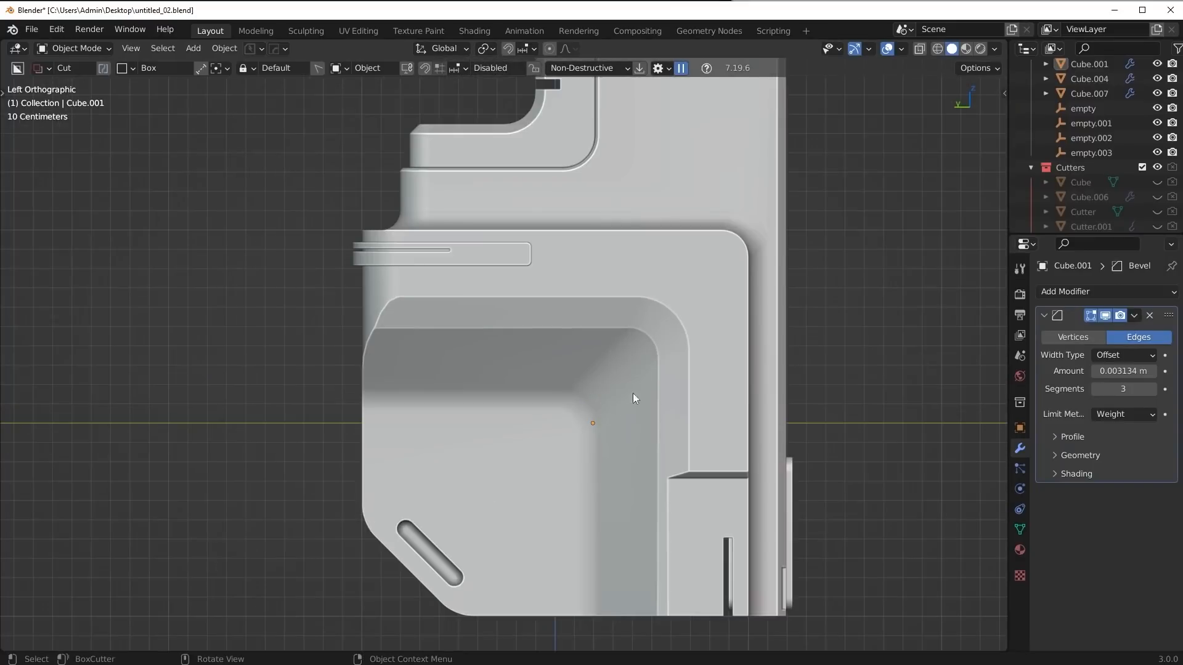
# - Shrink the recess rim loop inward to form a lip, then save as untitled_03
pyautogui.press('Tab')
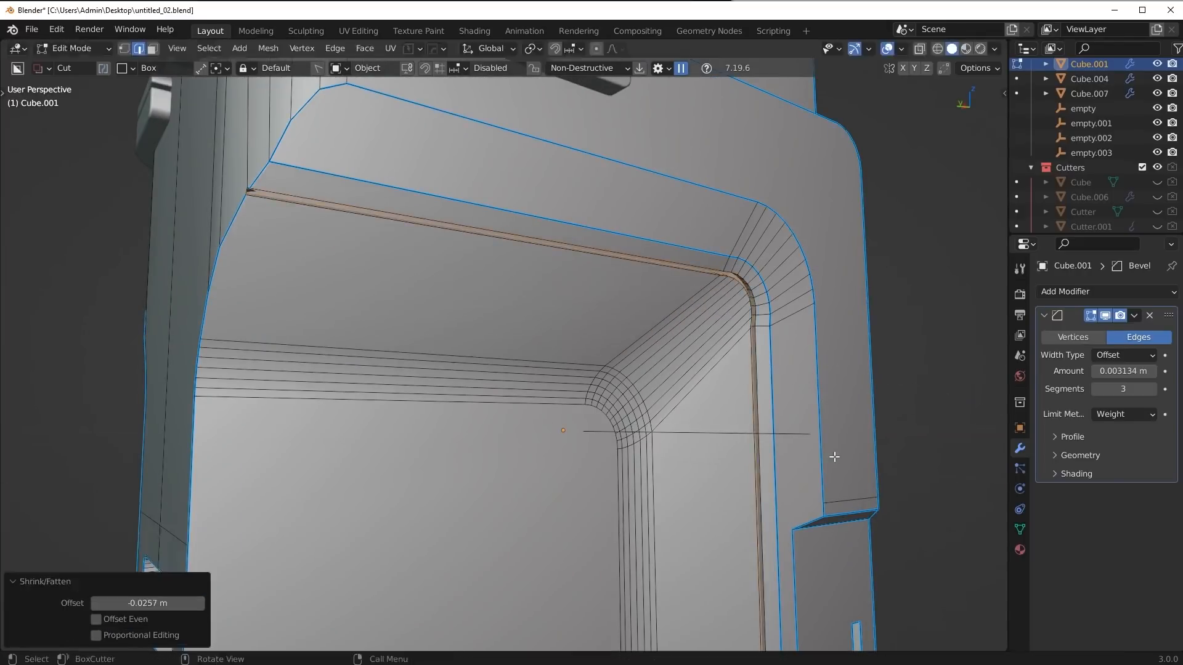
pyautogui.press('Tab')
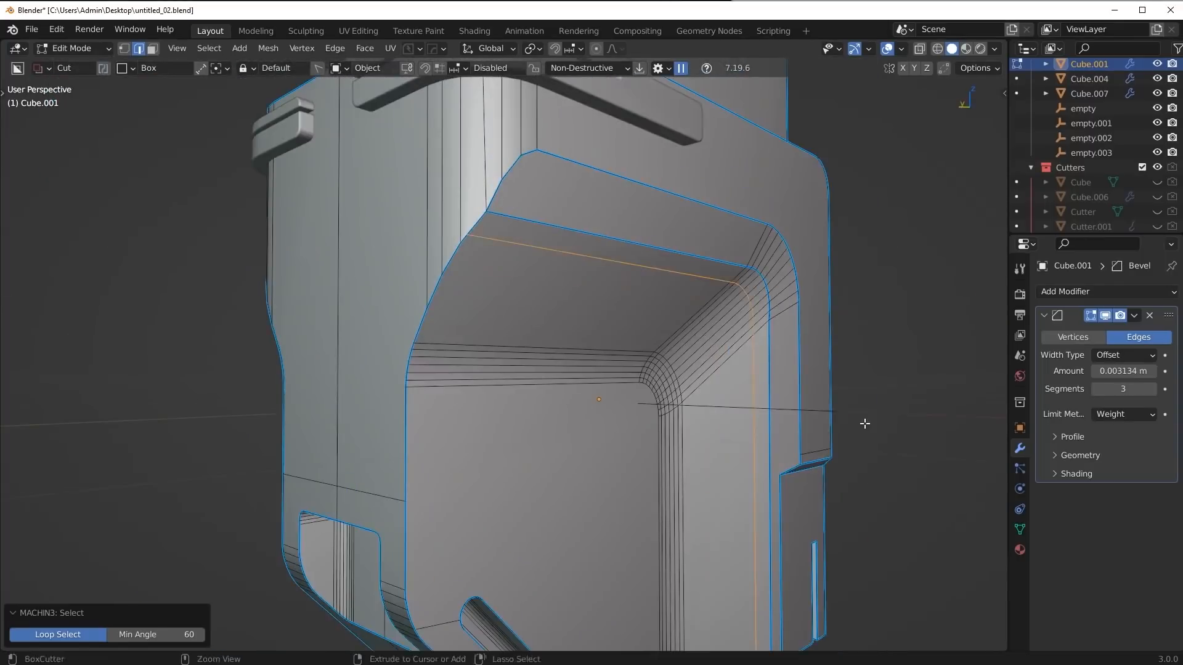
pyautogui.press('Tab')
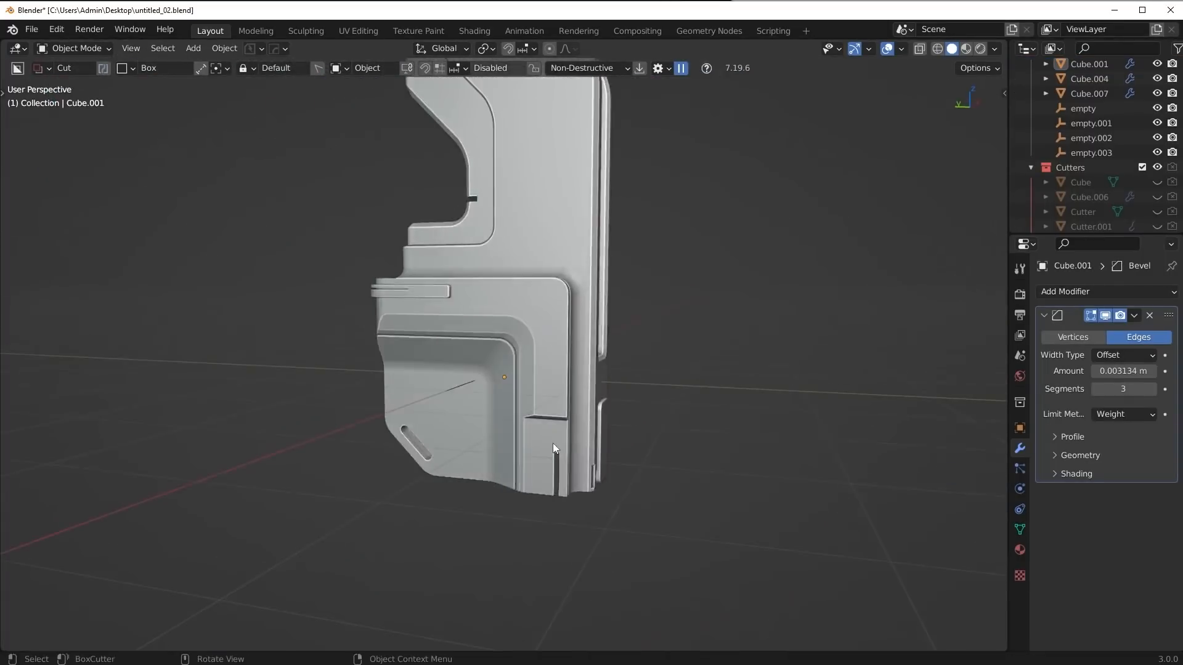
pyautogui.press('Tab')
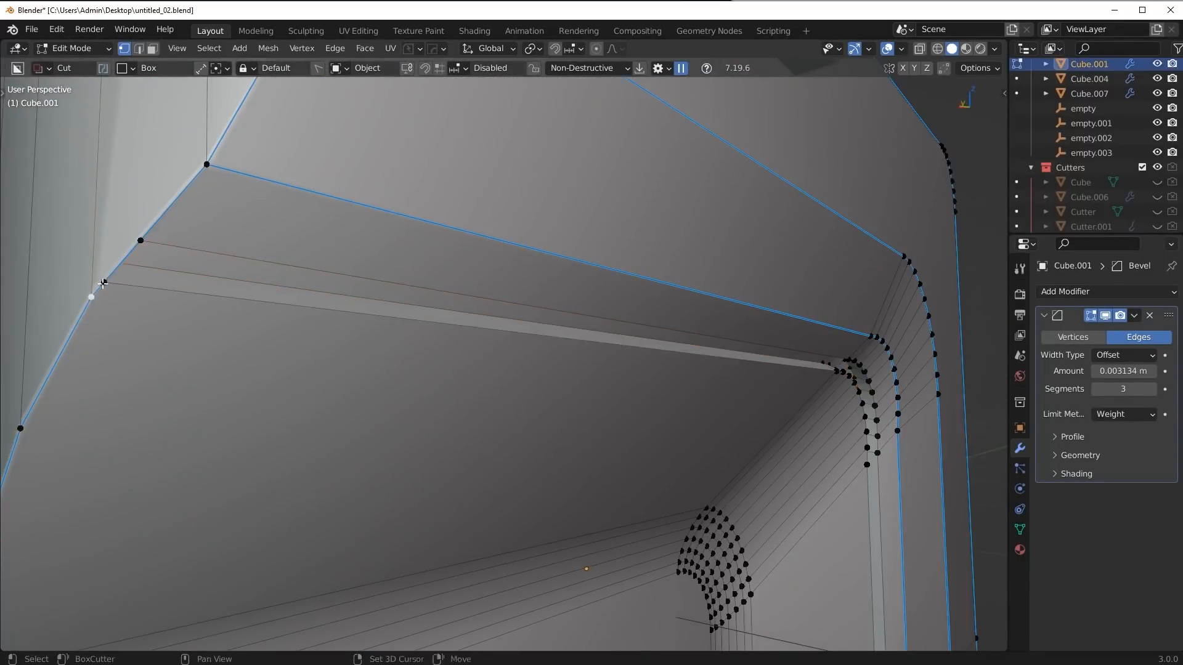
pyautogui.press('Tab')
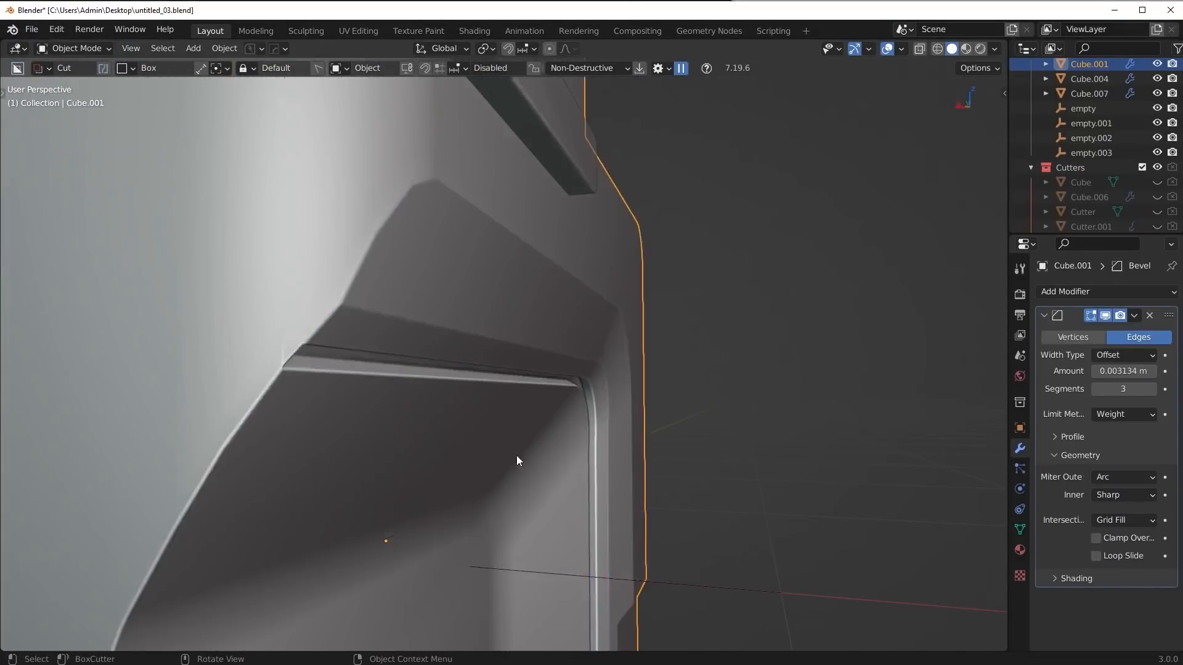
# - Fix the side recess's lip and corner vertices in Edit Mode
pyautogui.press('Tab')
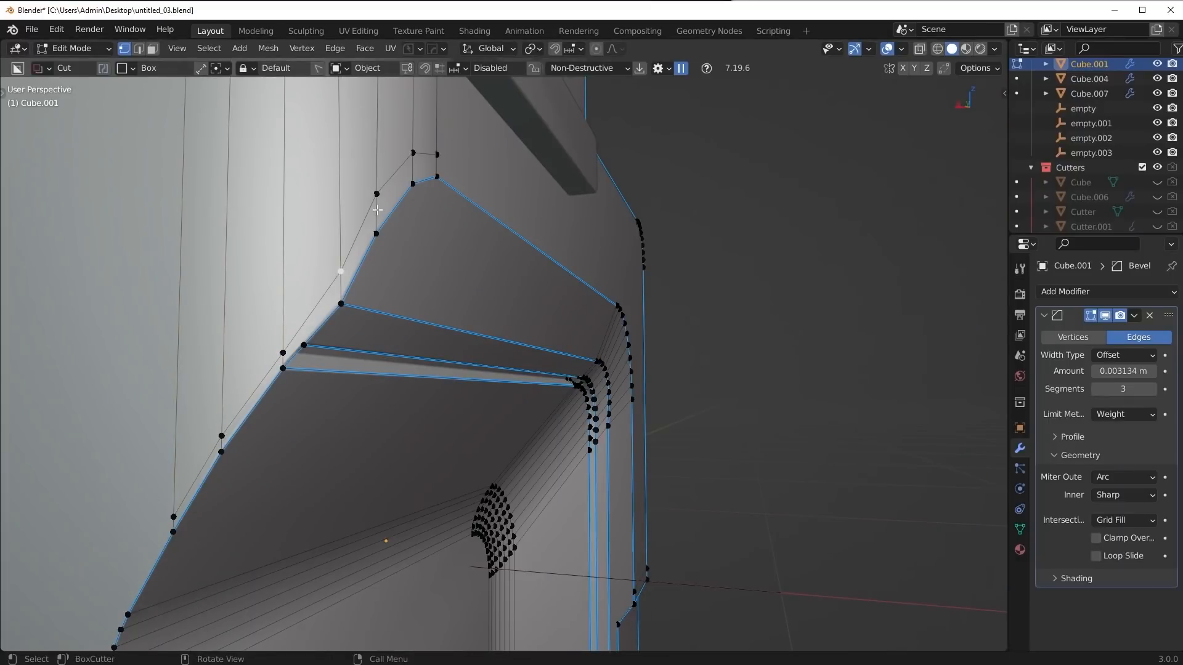
pyautogui.click(174, 517)
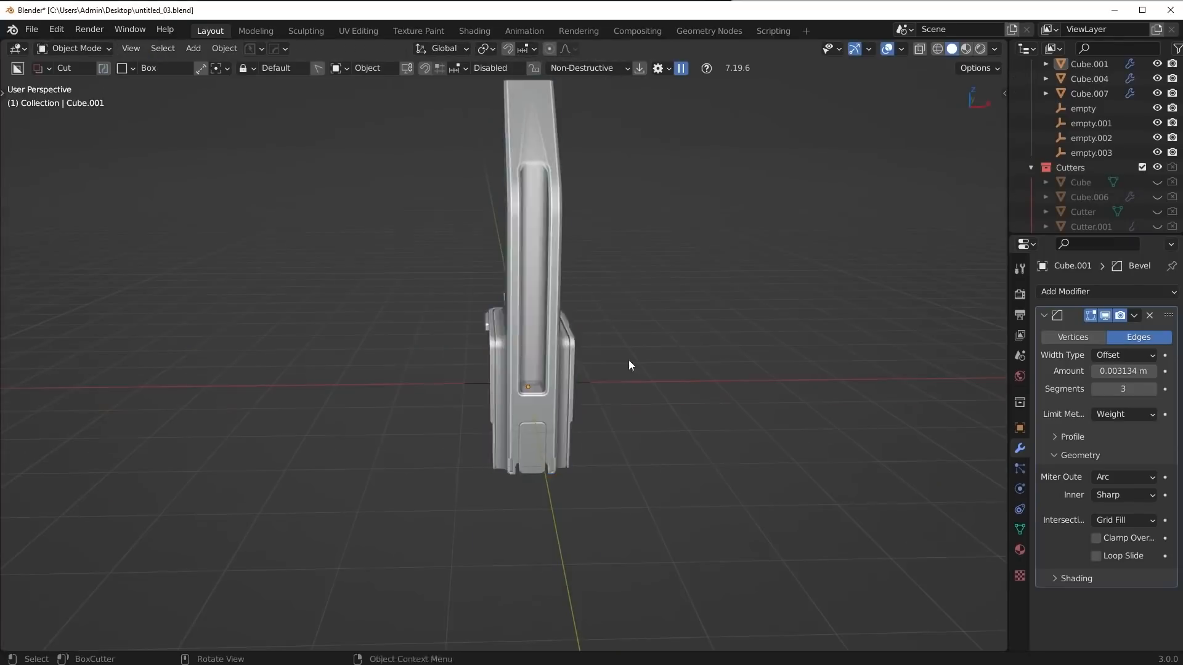
pyautogui.moveTo(630, 365); pyautogui.dragTo(599, 504)
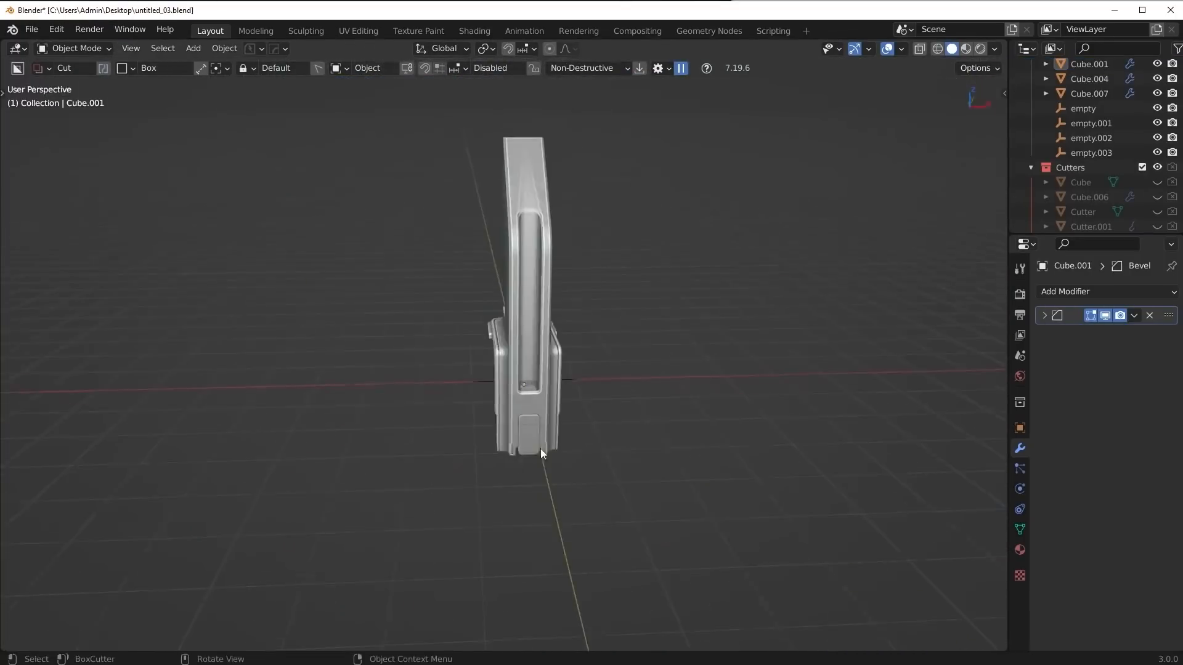
# - Check shading in Object Mode and limit the block's bevel by a 17° angle
pyautogui.press('Tab')
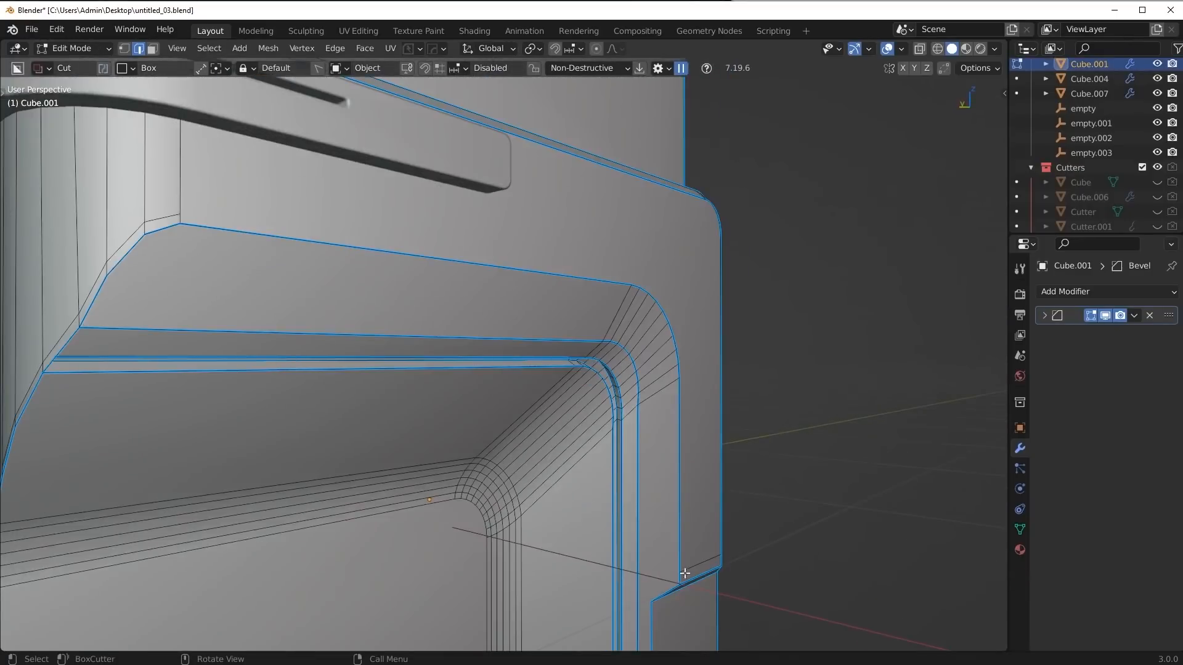
pyautogui.press('Tab')
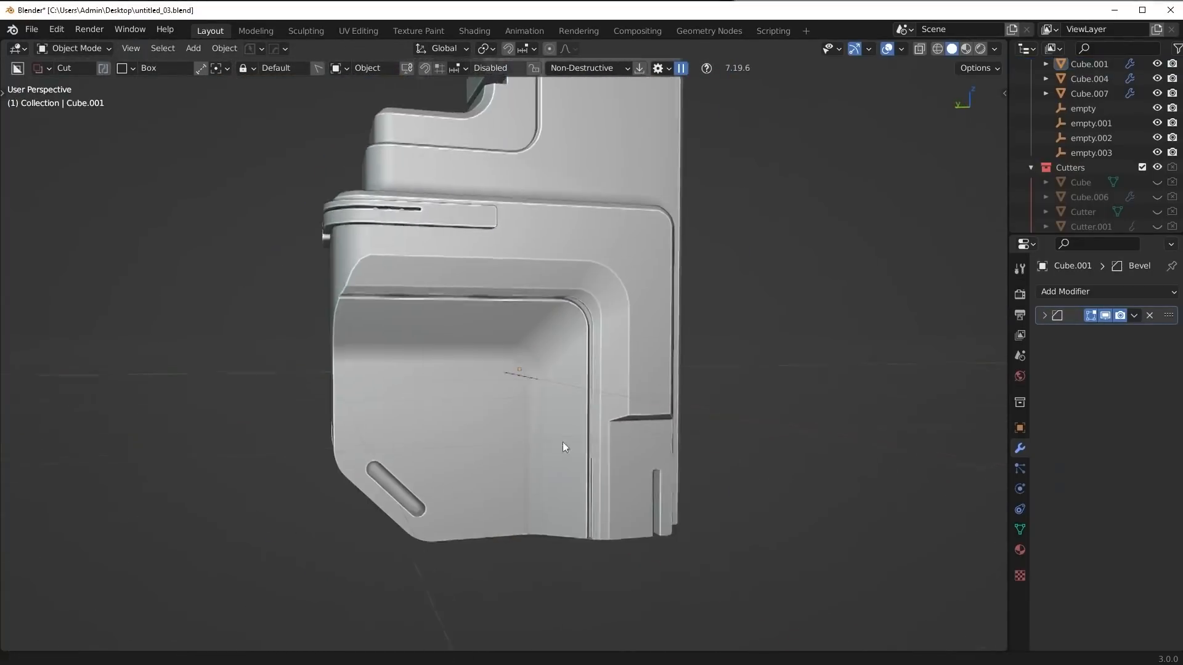
pyautogui.press('Tab')
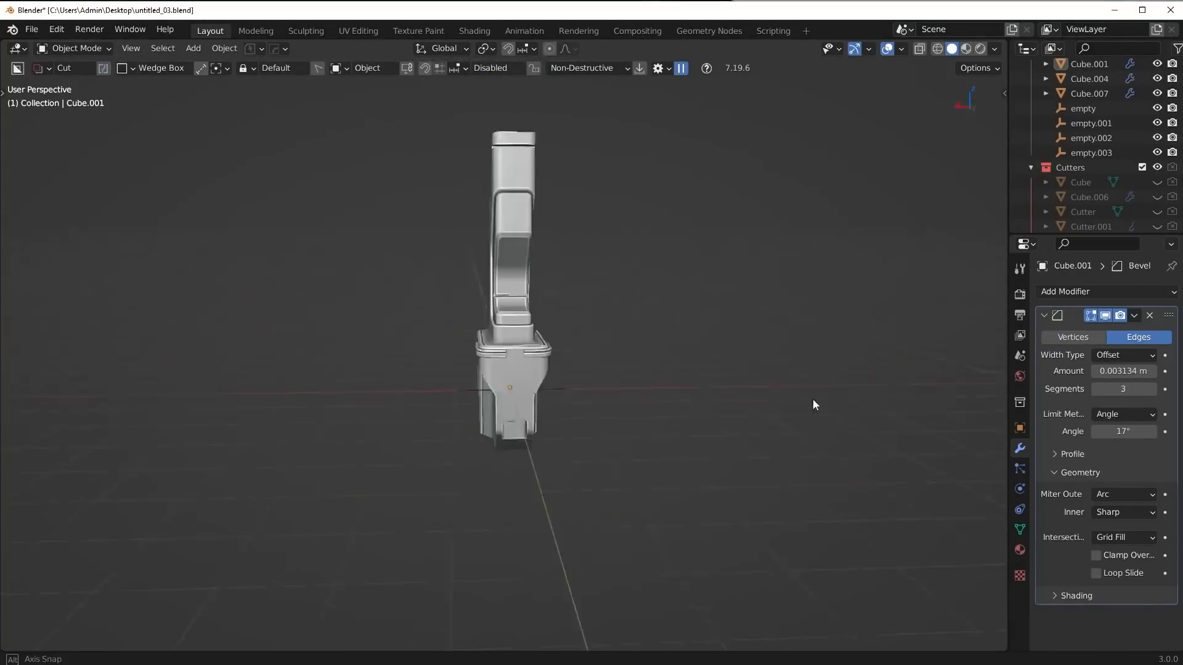
# - From back ortho view, stretch the lower section along X and add an angled cutter plane
pyautogui.press('Tab')
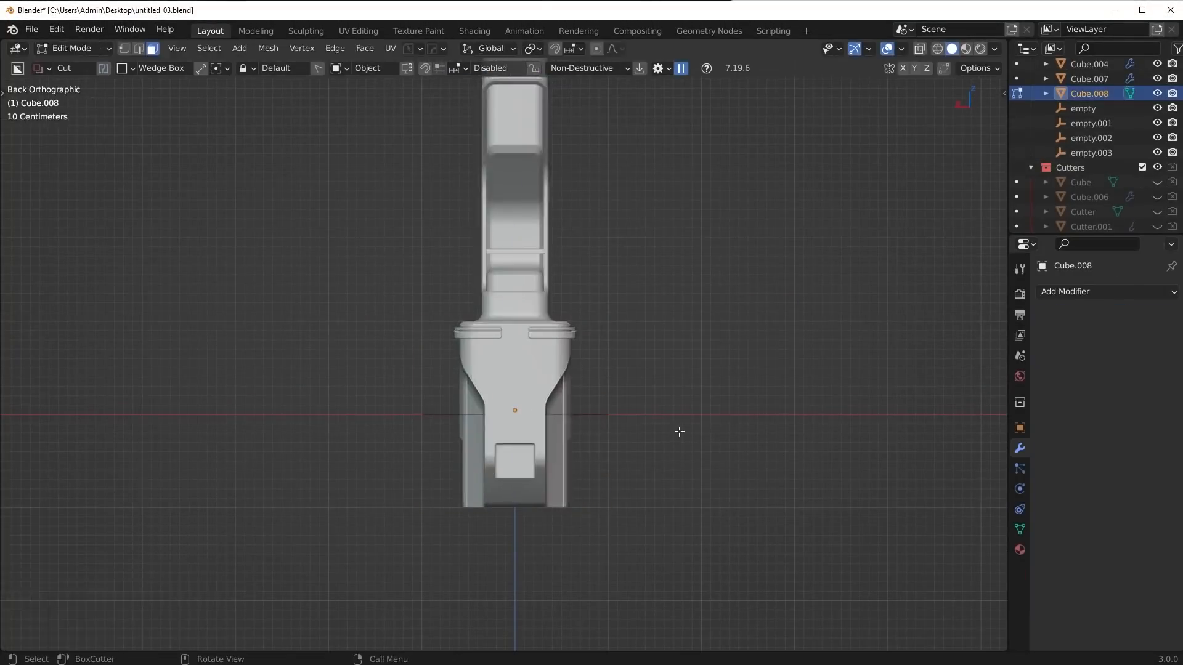
pyautogui.press('g')
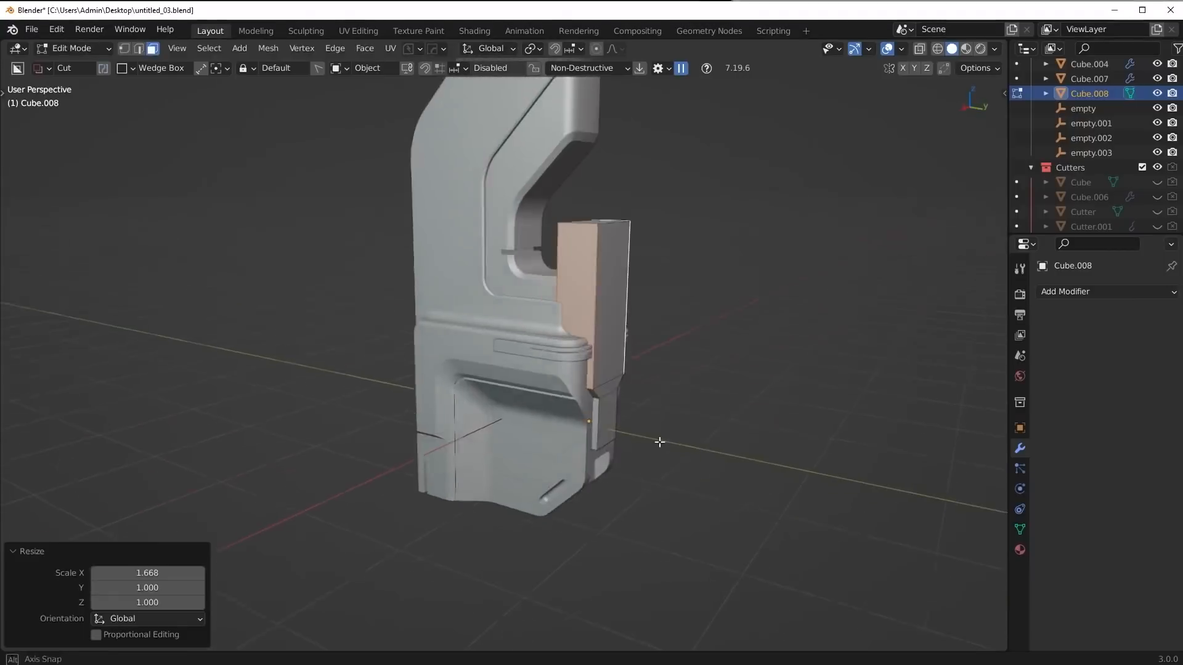
pyautogui.press('Tab')
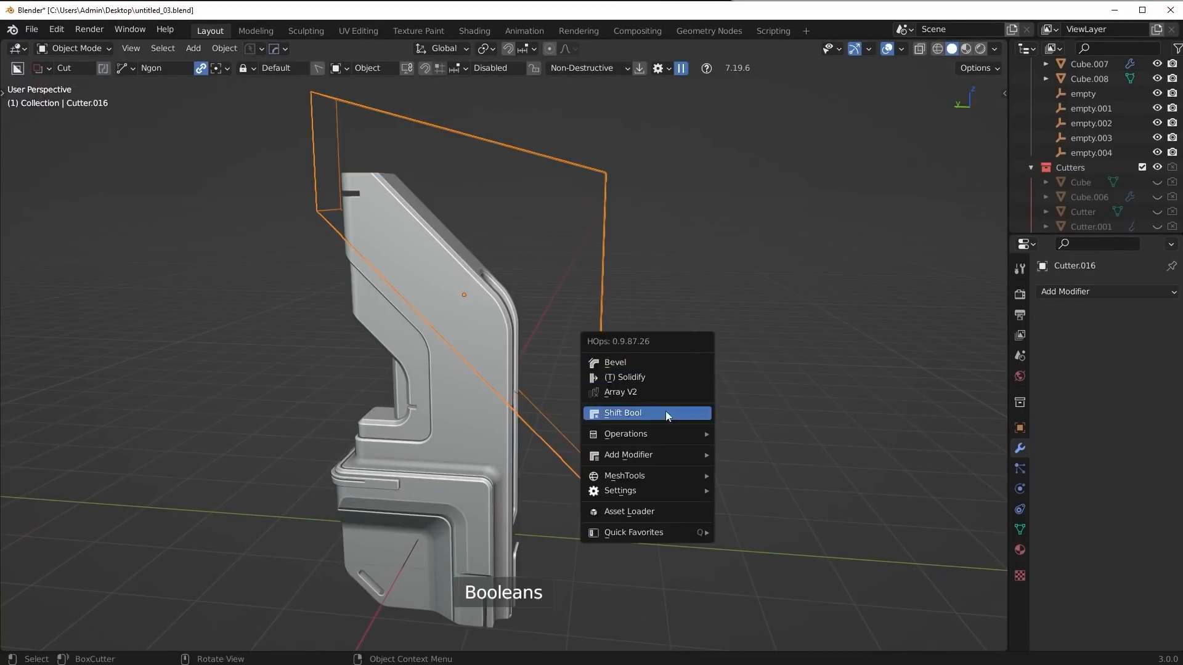
# - Slice the slanted top into a separate shell with Shift Bool and select Cube.008
pyautogui.click(622, 413)
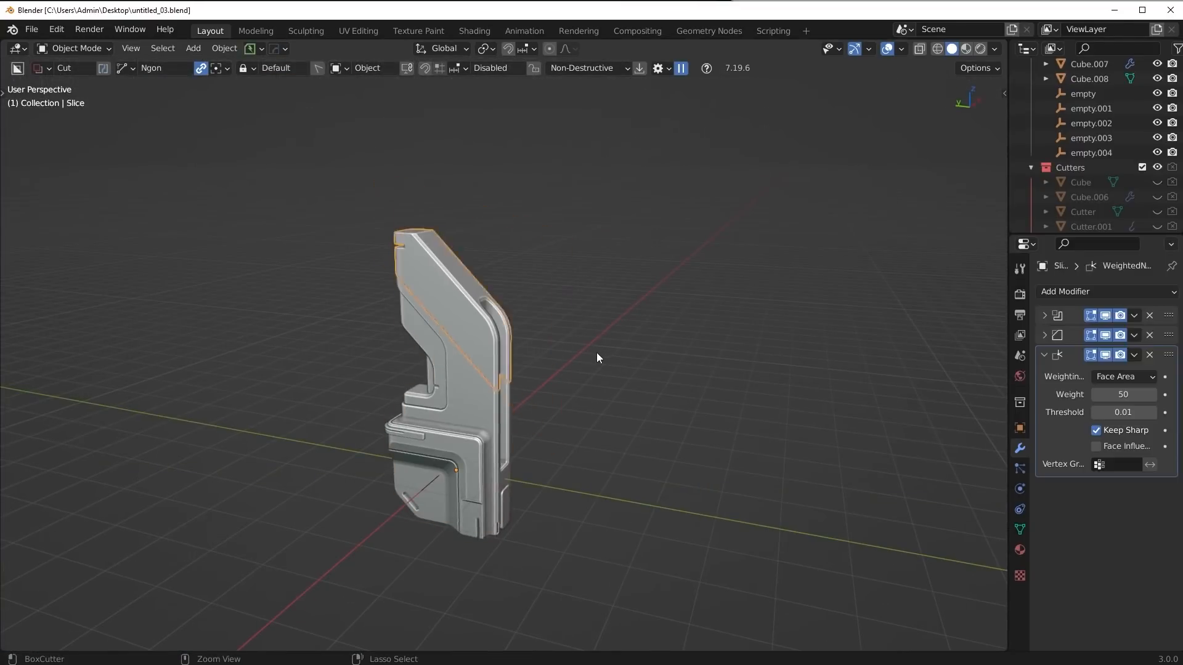
pyautogui.click(279, 48)
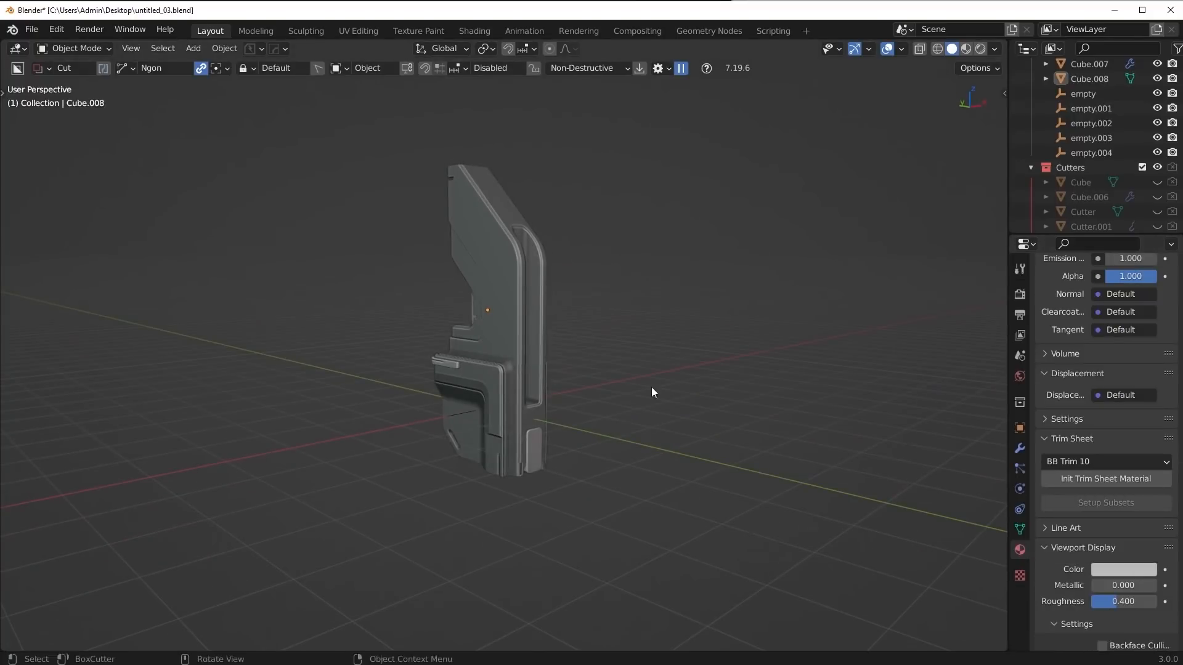
pyautogui.moveTo(652, 392); pyautogui.dragTo(570, 420)
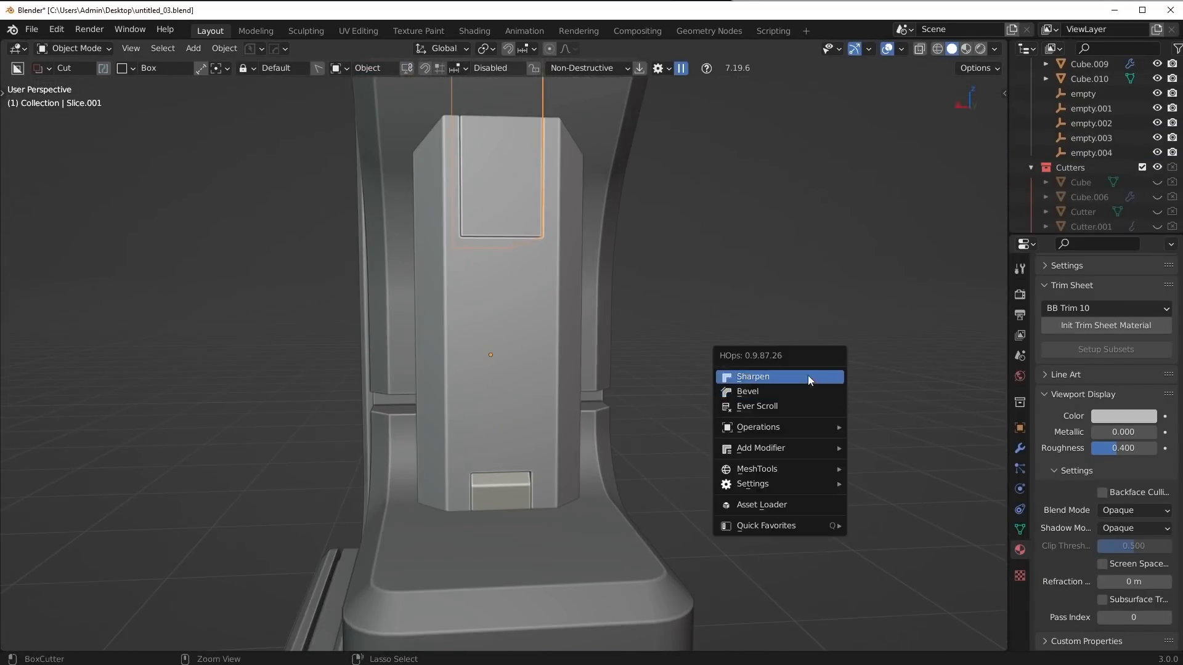
# - Cut a rectangular BoxCutter recess into the base and cycle its modifiers with Ever Scroll
pyautogui.click(746, 391)
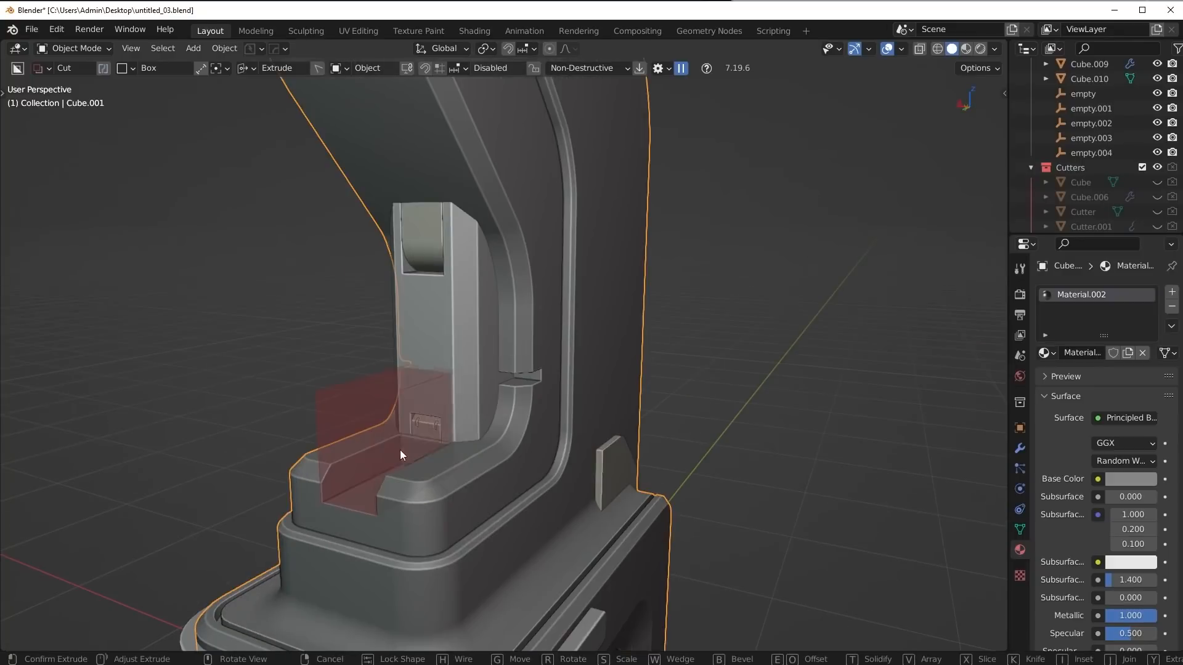
pyautogui.press('b')
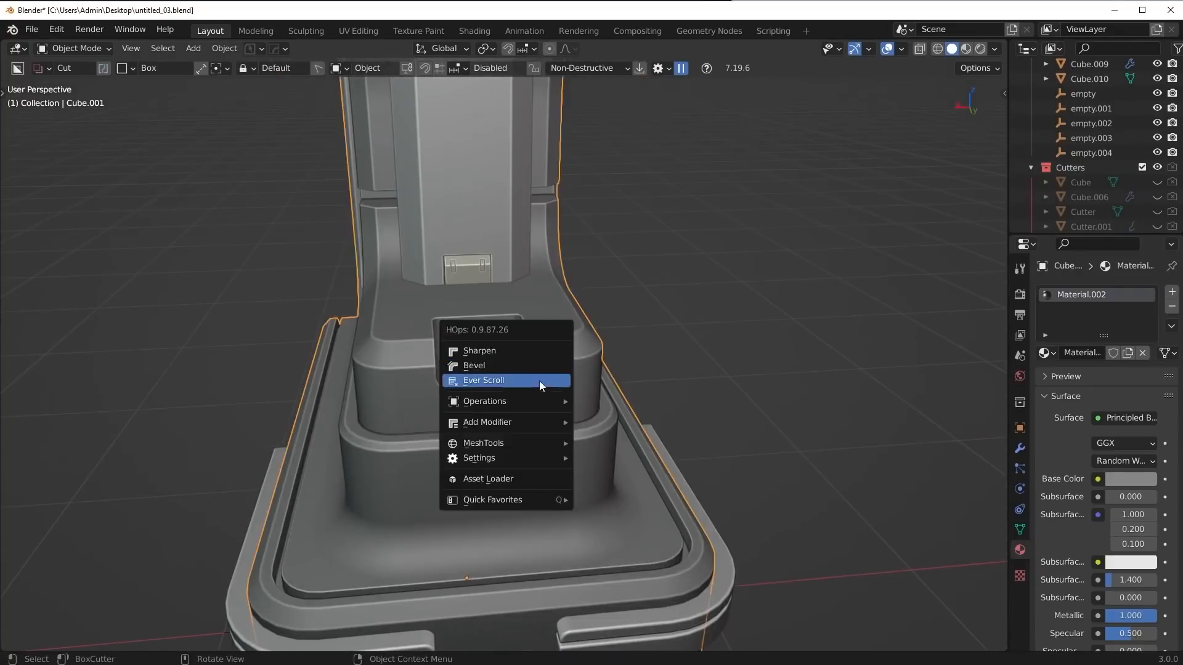
pyautogui.click(482, 379)
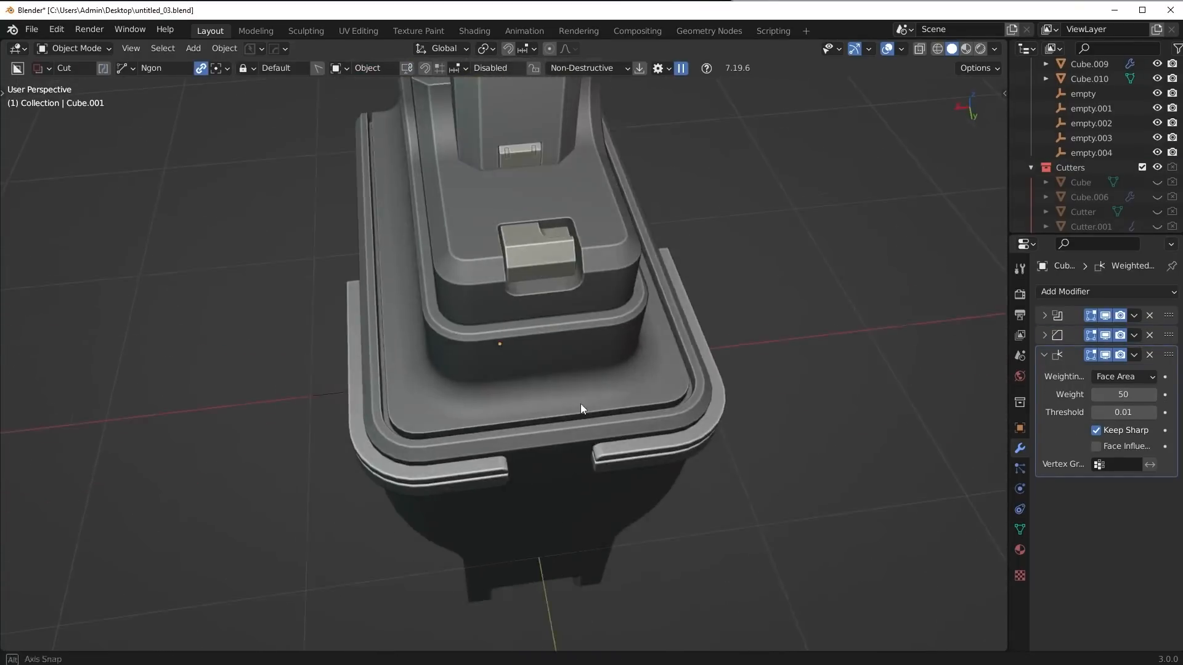
# - Cut a small beveled BoxCutter notch into the side of the block
pyautogui.moveTo(581, 407); pyautogui.dragTo(686, 474)
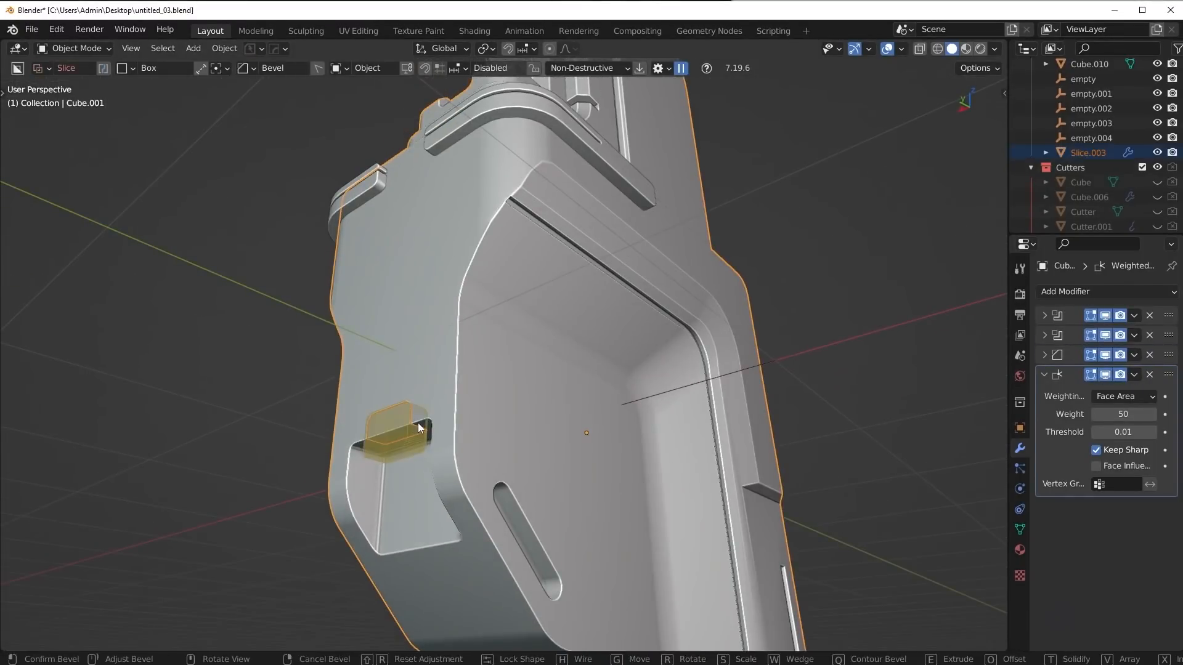
pyautogui.press('KP_1')
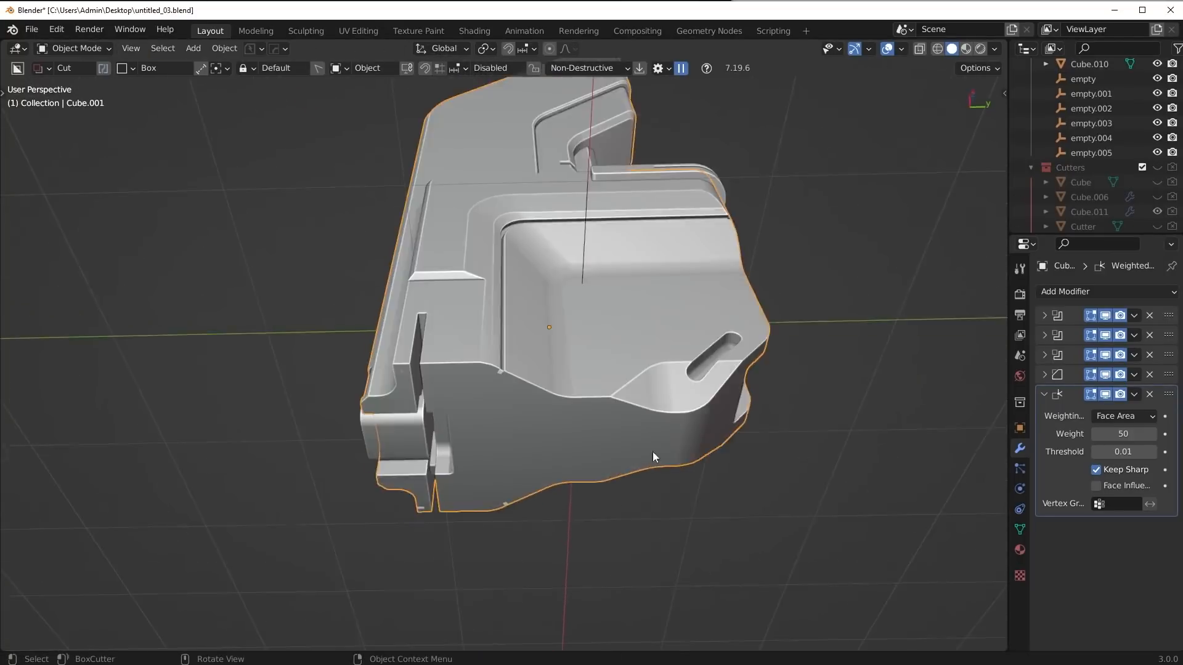
# - Trim a copied face shell, extrude it for thickness, and Smart Apply its modifiers
pyautogui.press('Tab')
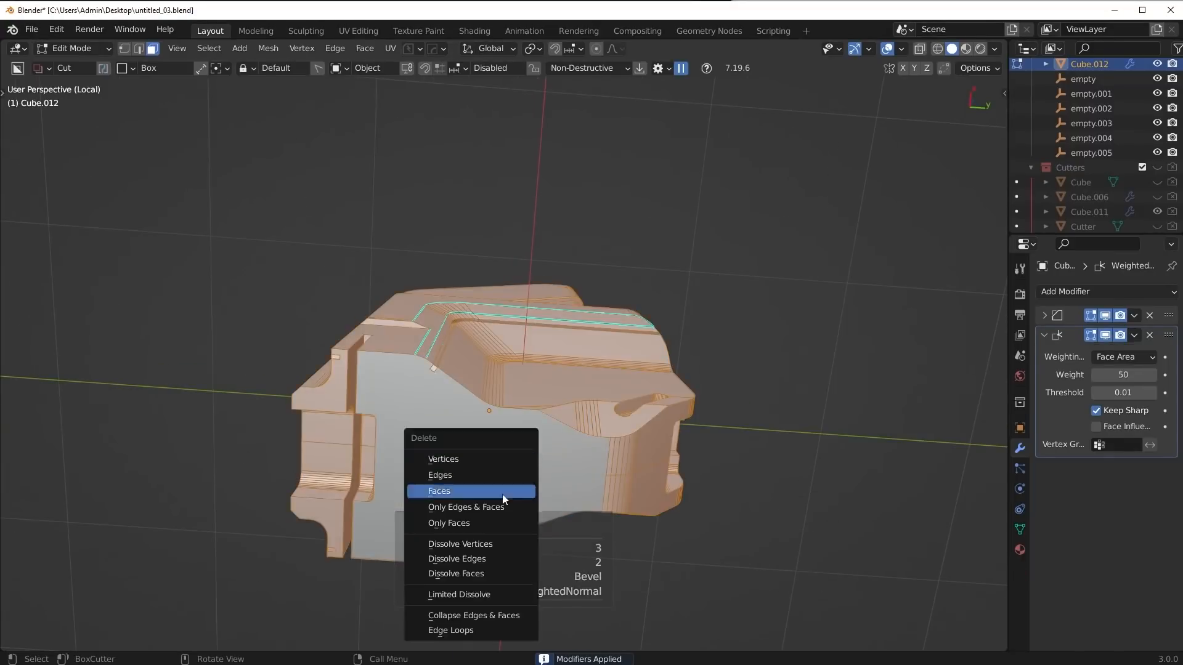
pyautogui.click(438, 491)
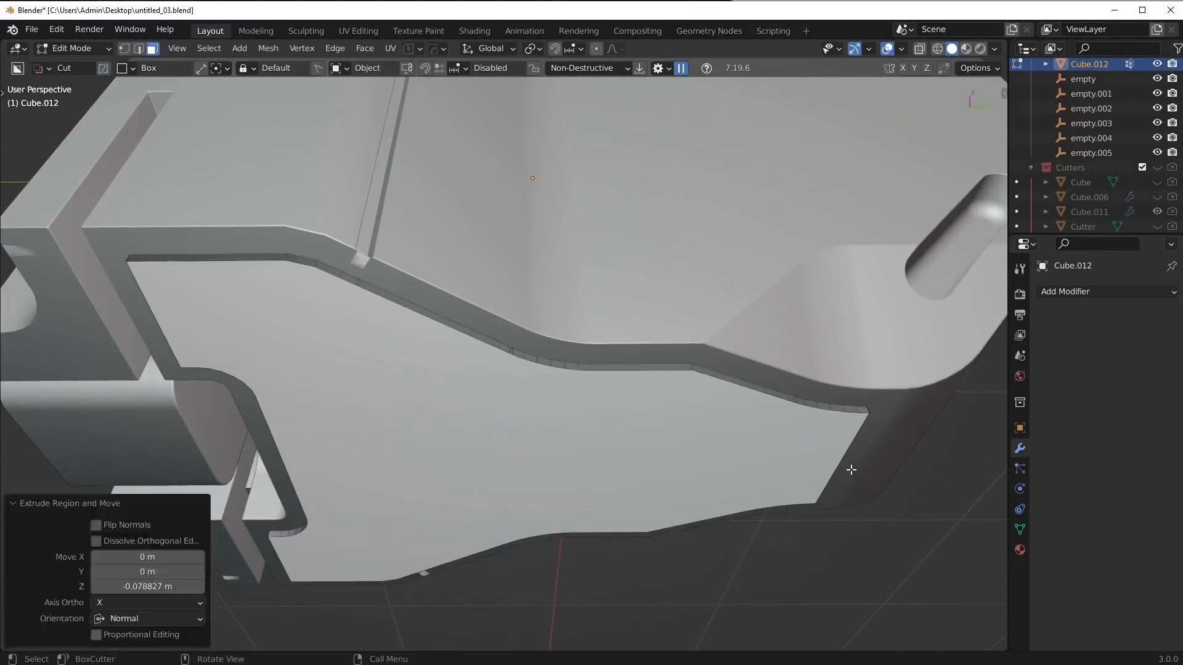
pyautogui.press('Tab')
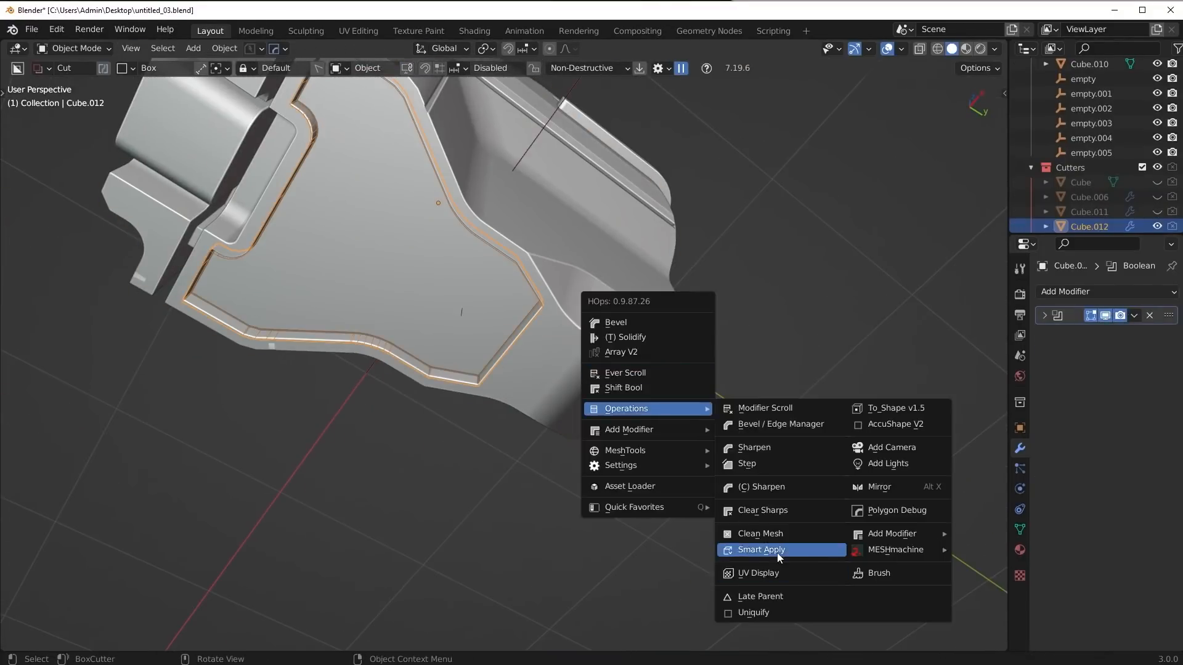
pyautogui.click(760, 549)
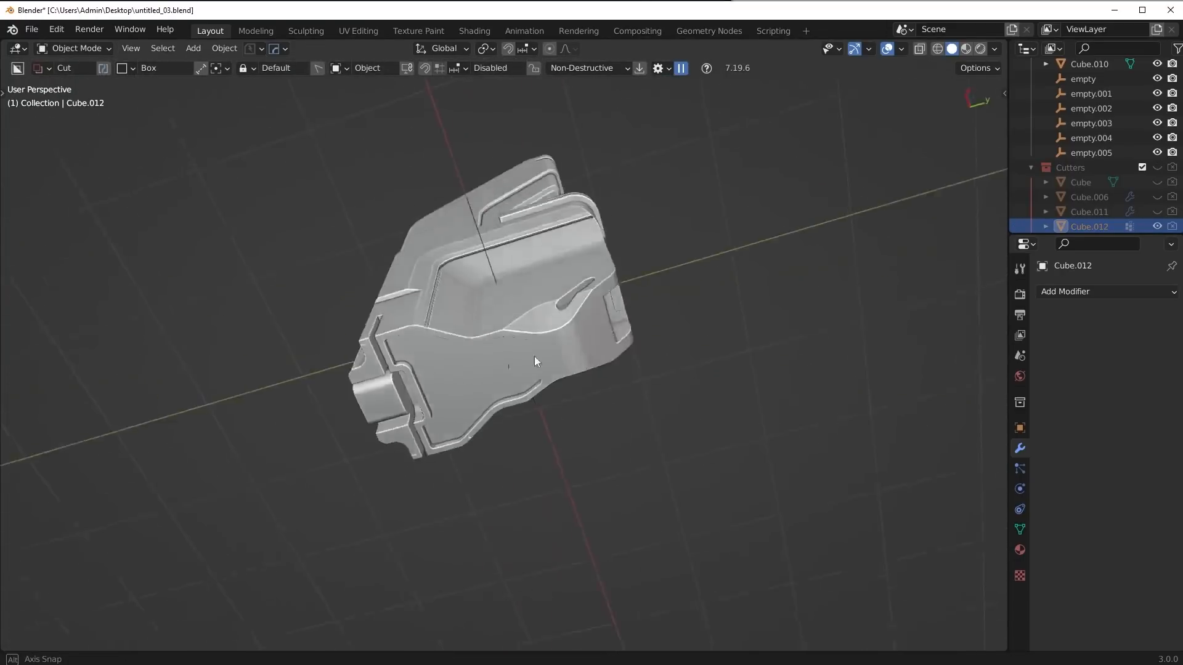
# - Save the file and move Slice.003's origin to the centre of its geometry
pyautogui.press('ctrl+s')
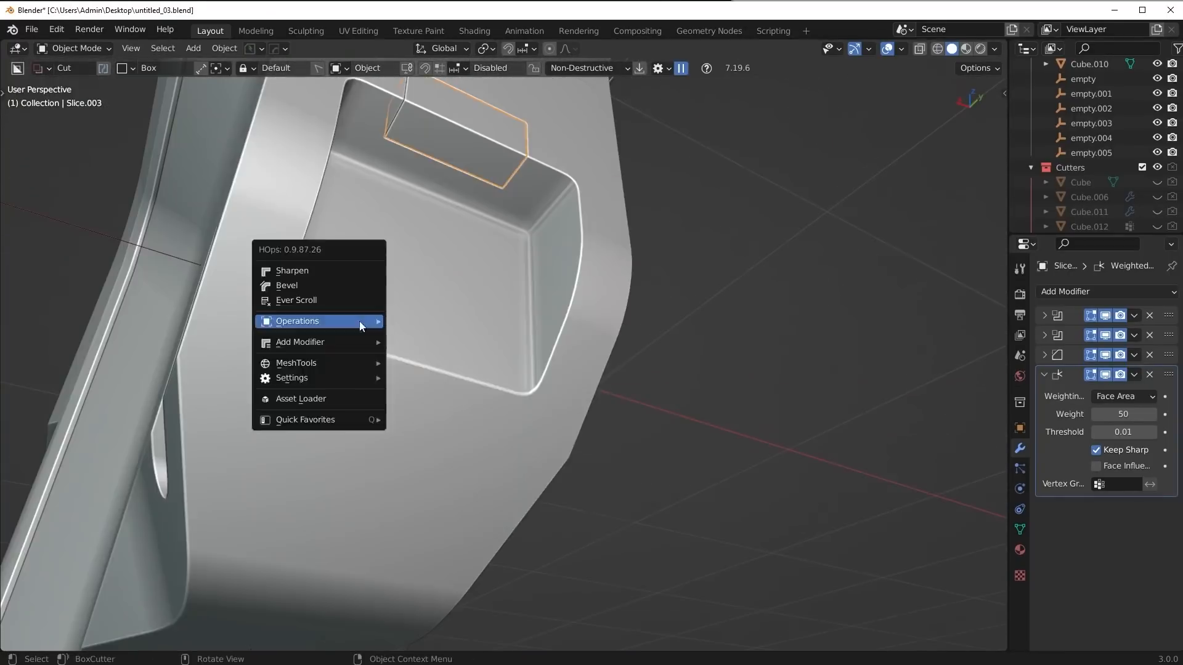
pyautogui.click(292, 270)
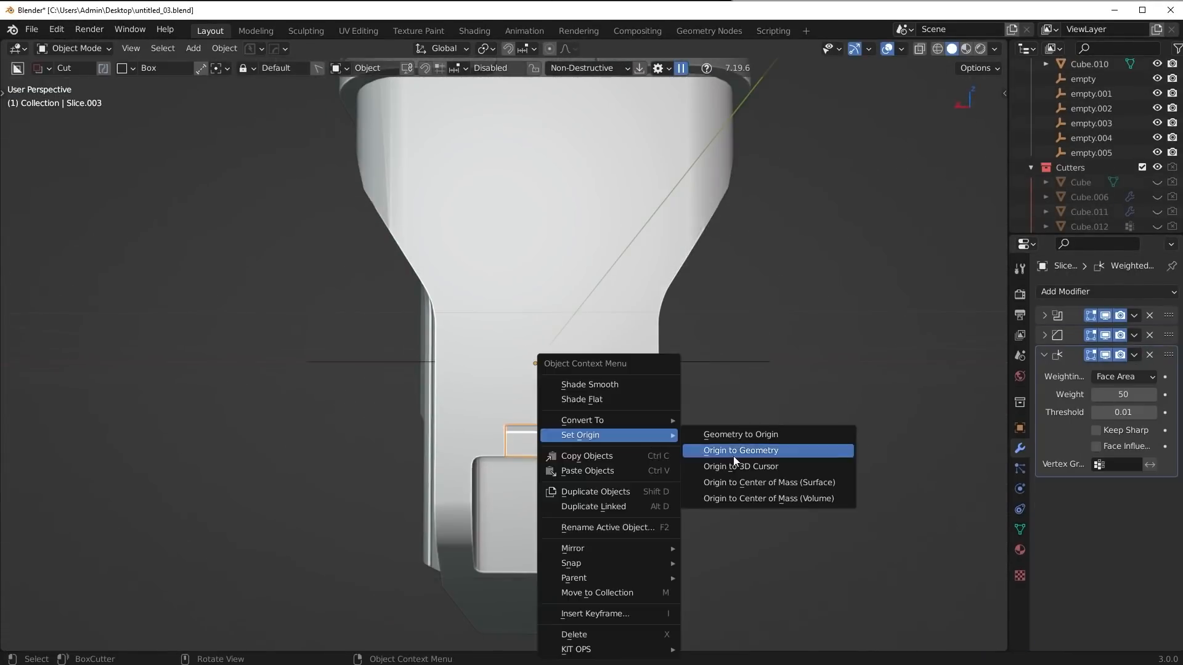
pyautogui.click(740, 450)
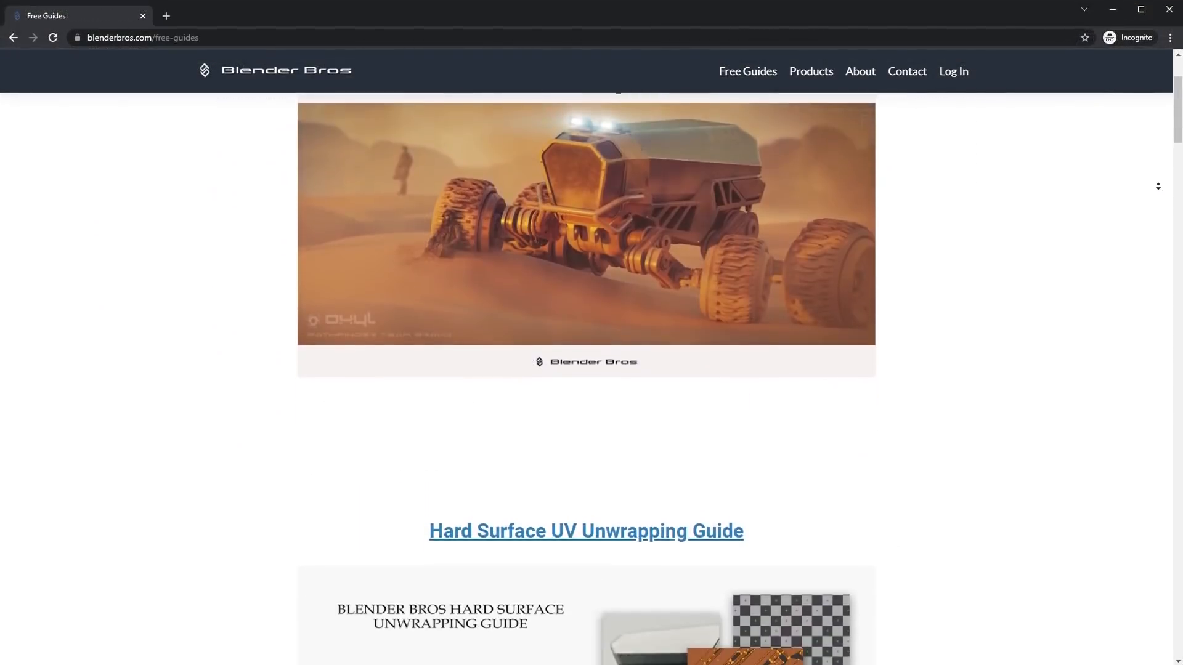
pyautogui.scroll(-3)
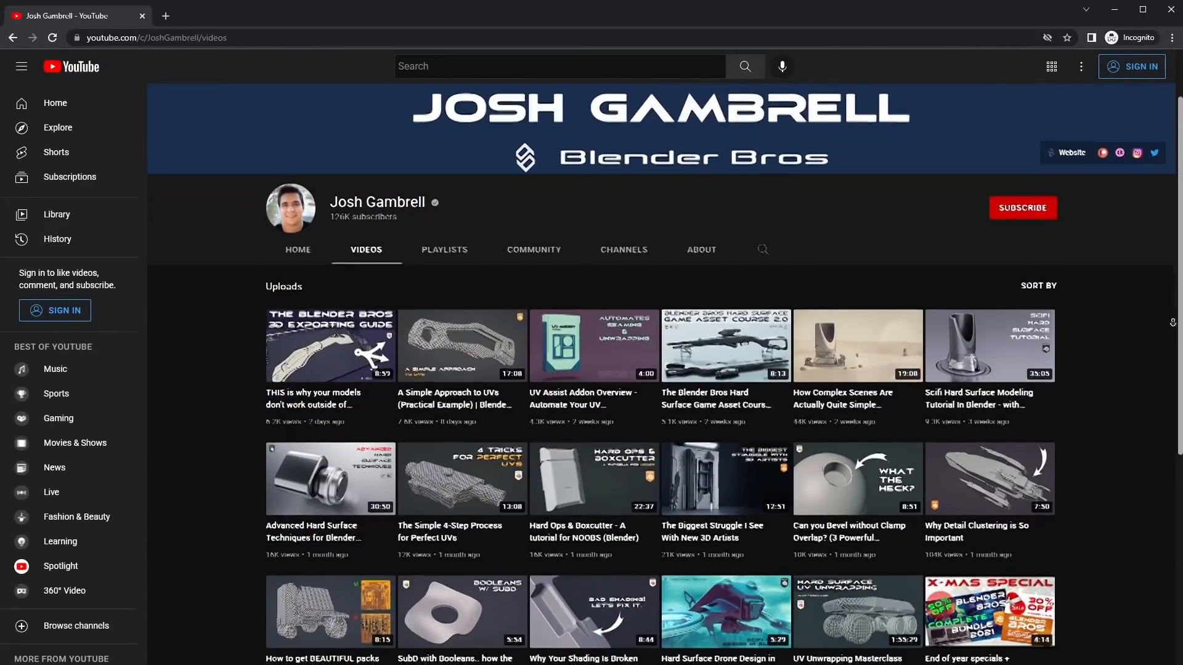
pyautogui.scroll(-3)
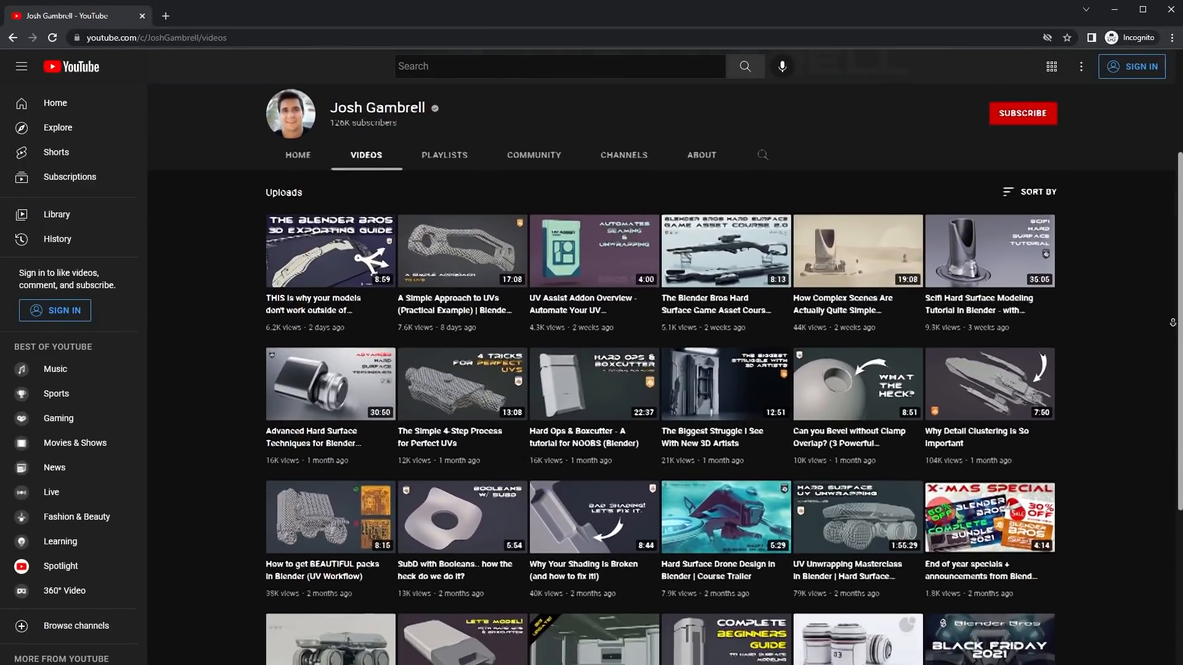
pyautogui.scroll(-3)
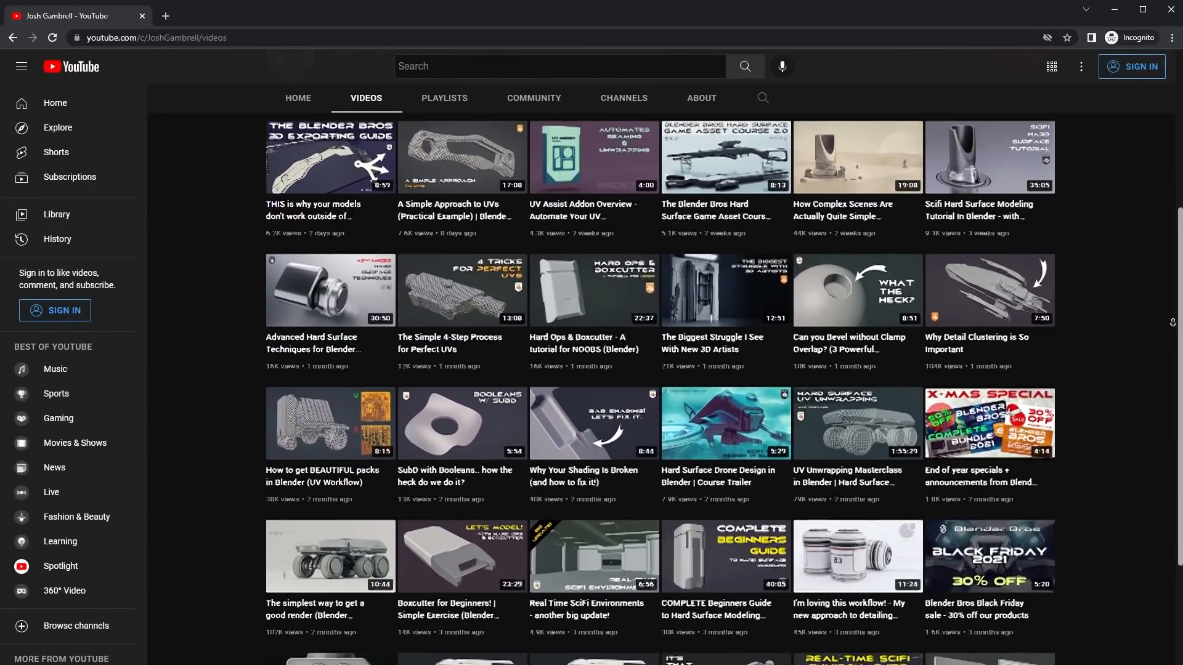
pyautogui.scroll(-3)
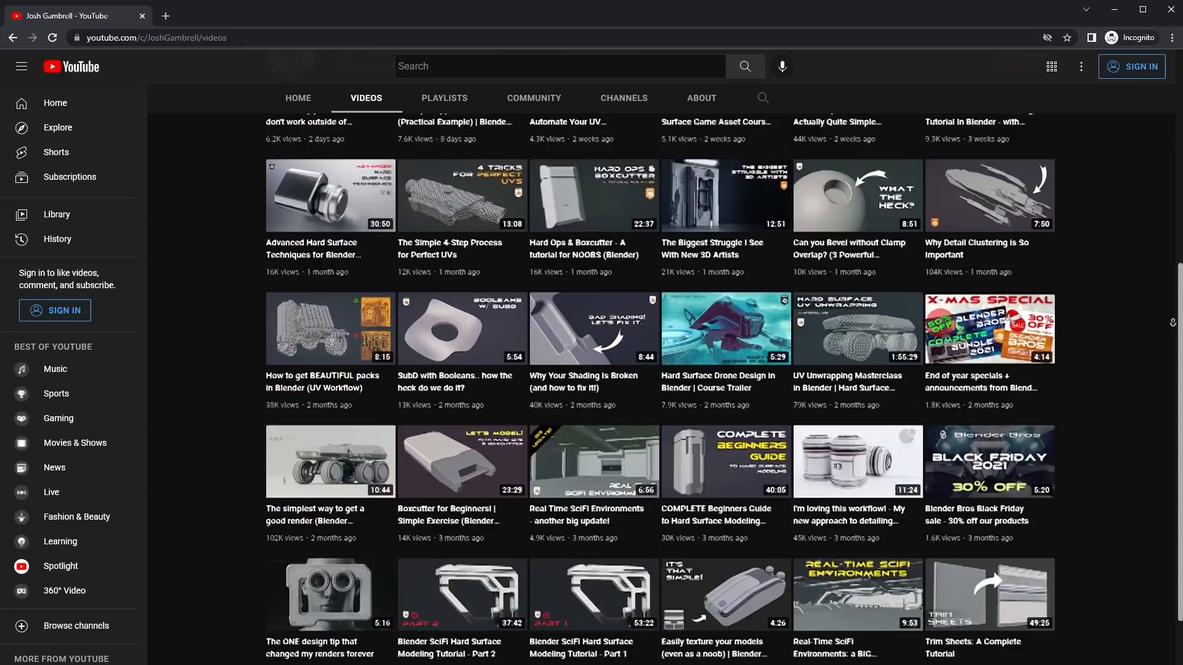